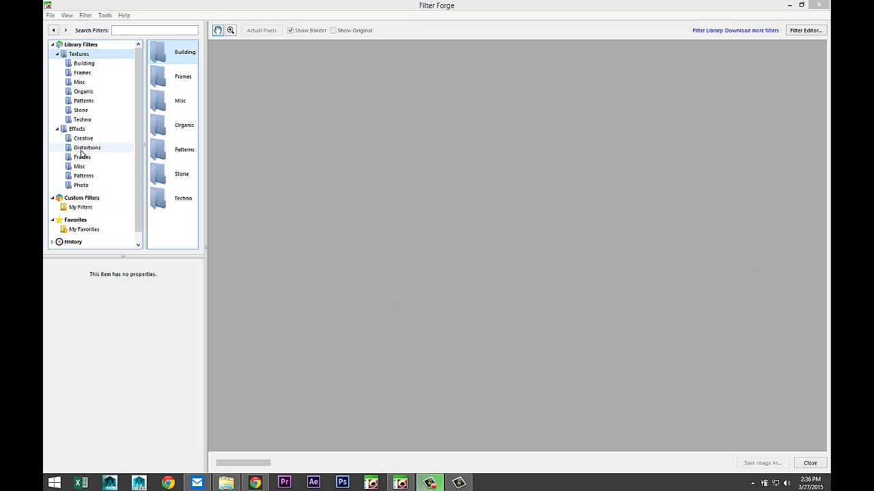
pyautogui.moveTo(275, 163)
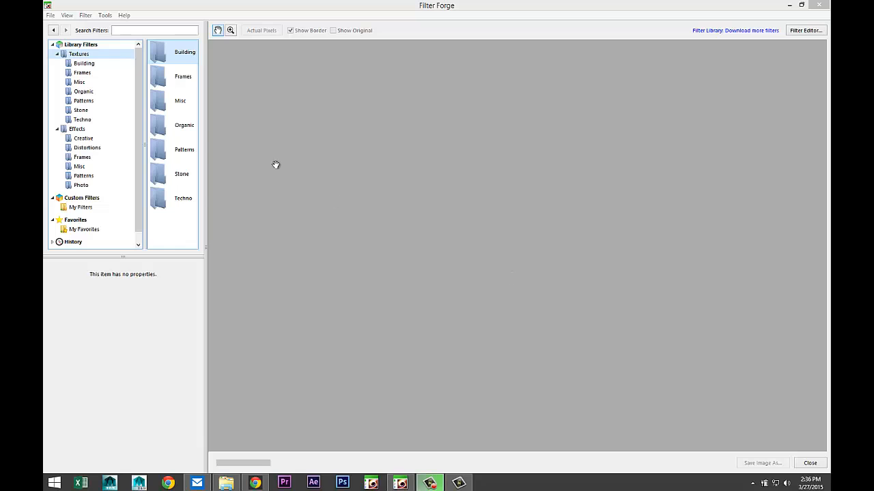
pyautogui.moveTo(98, 59)
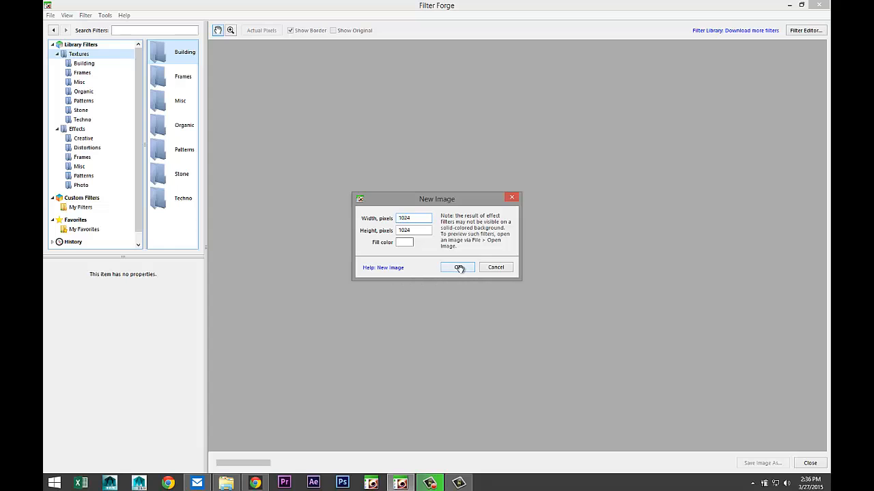
# Confirm the new blank 1024 × 1024 pixel image.
pyautogui.click(458, 266)
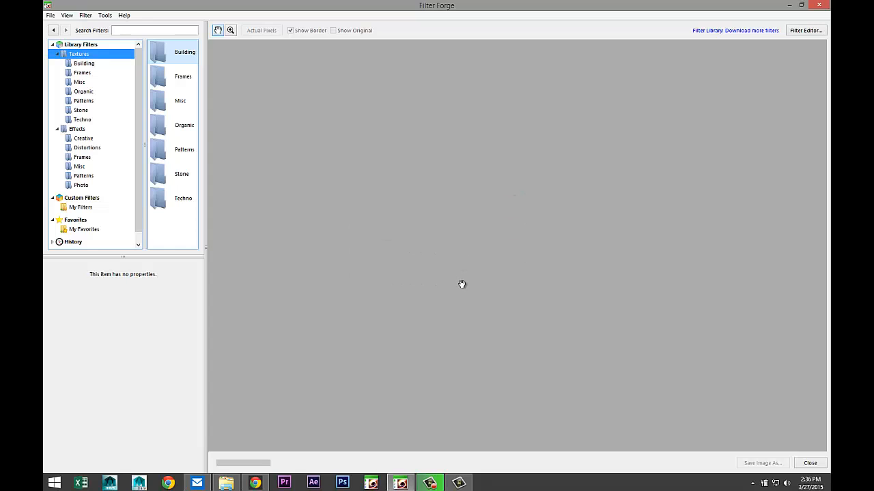
pyautogui.moveTo(266, 197)
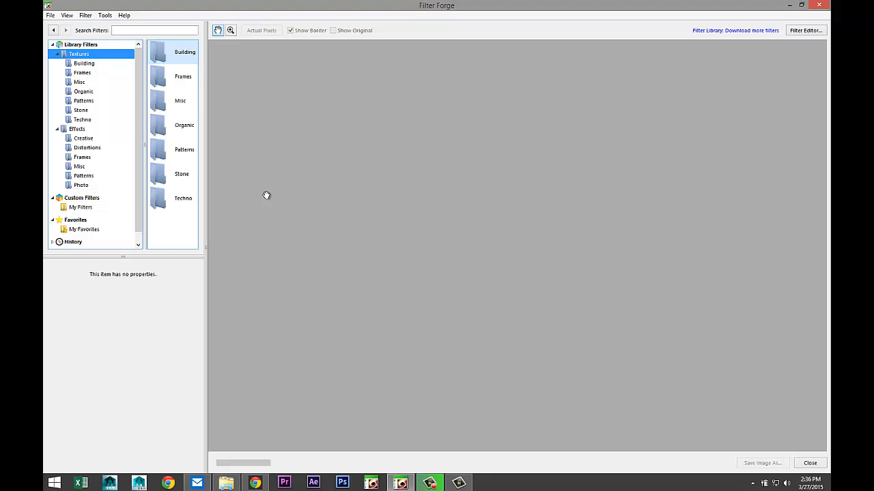
pyautogui.moveTo(81, 63)
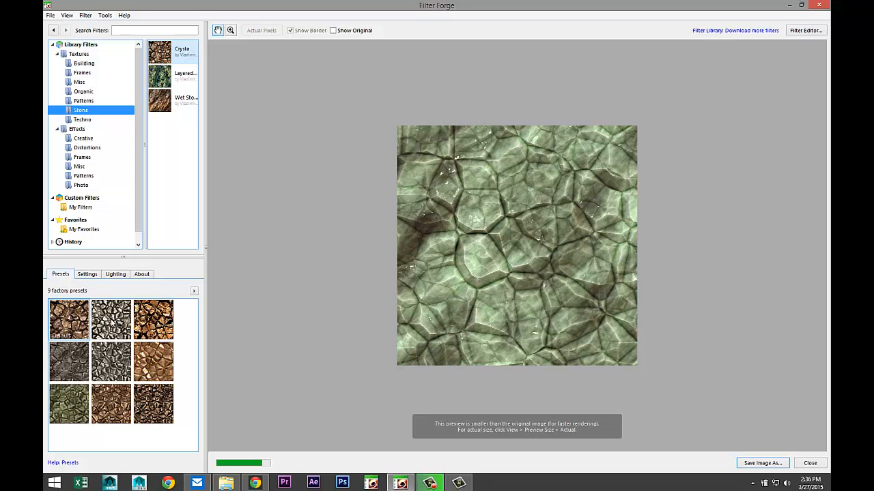
# Apply the grey jagged-rock factory preset to the stone texture.
pyautogui.click(111, 320)
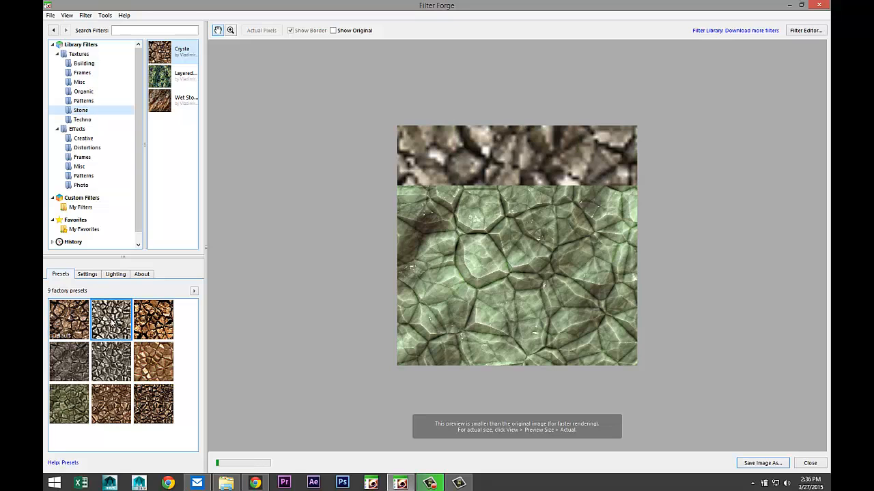
pyautogui.click(110, 320)
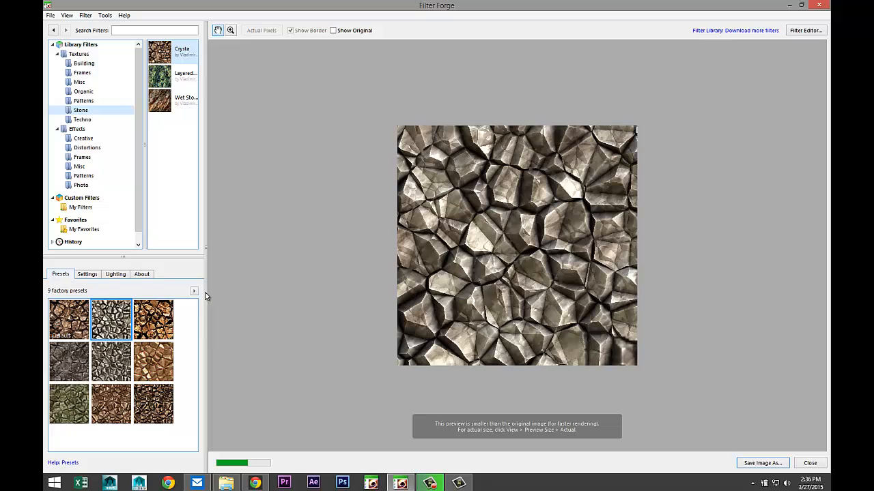
# Set the rock texture's second colour to an orange shade in its Settings.
pyautogui.click(88, 273)
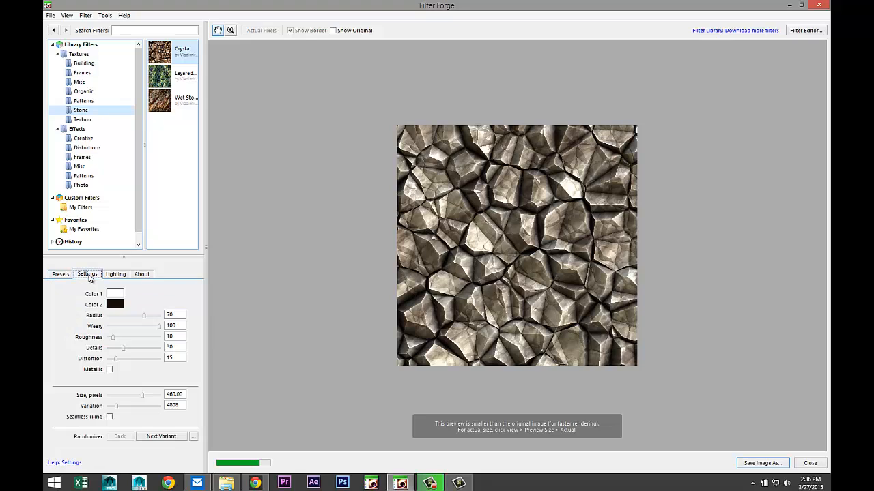
pyautogui.moveTo(131, 328)
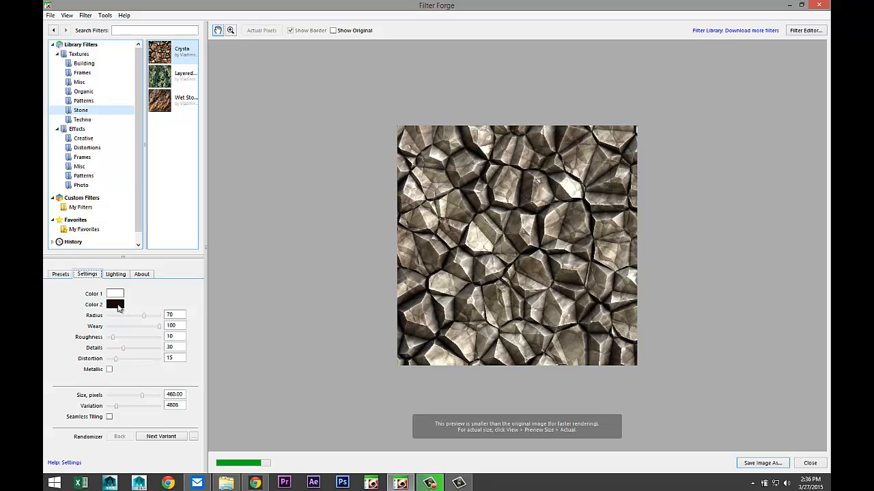
pyautogui.click(114, 304)
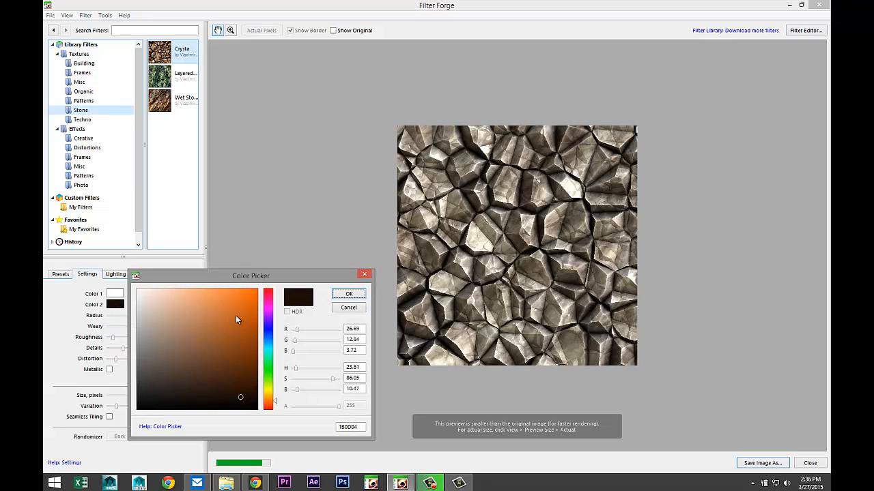
pyautogui.click(250, 300)
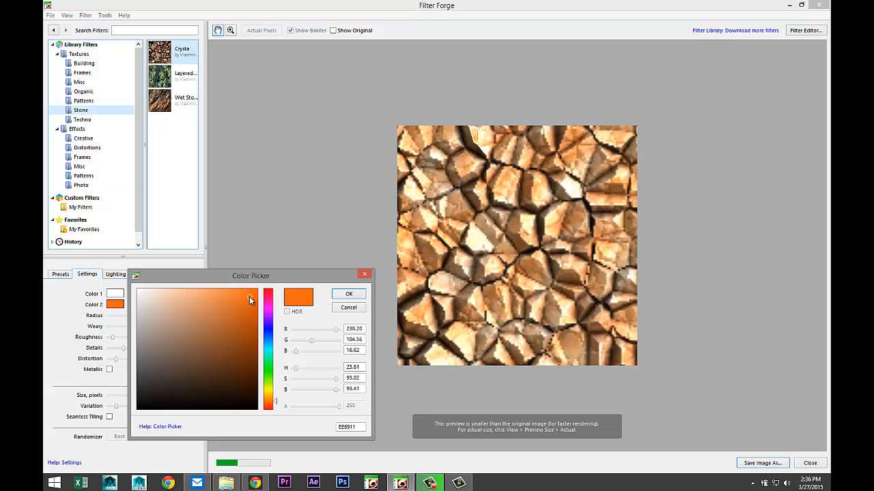
pyautogui.moveTo(251, 276); pyautogui.dragTo(303, 213)
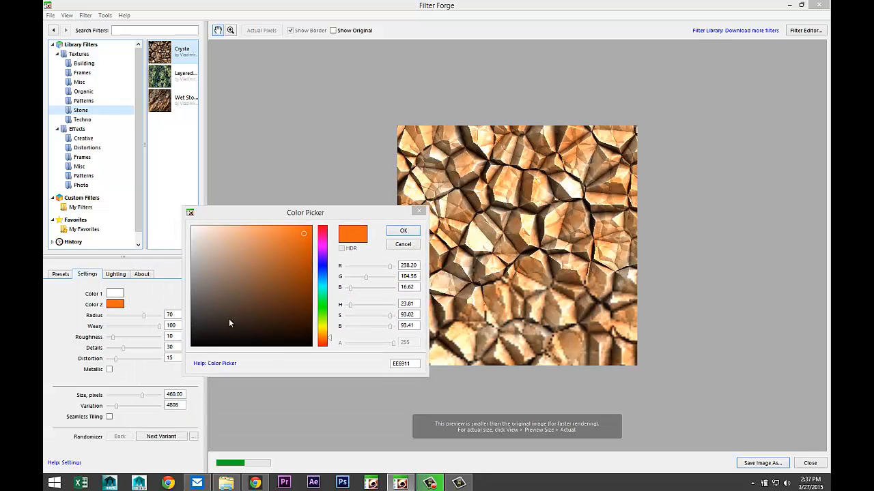
pyautogui.click(403, 229)
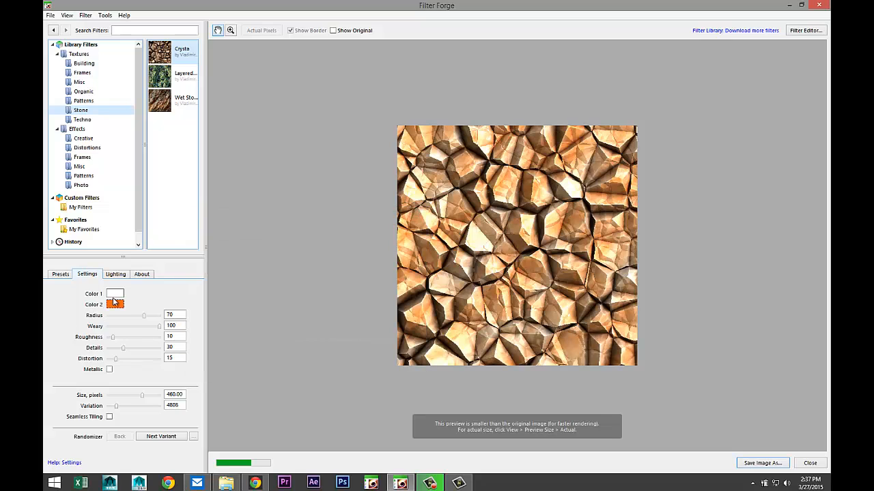
# Set the first colour to a deeper red and turn on the Metallic finish.
pyautogui.click(114, 304)
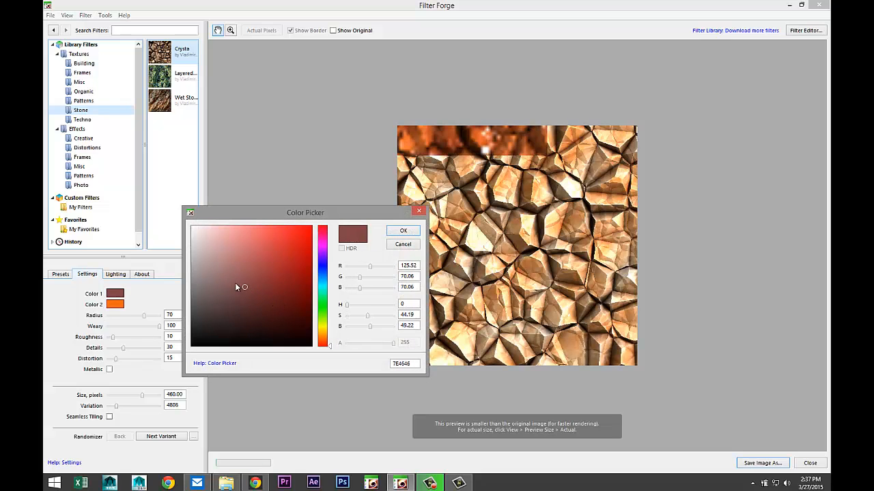
pyautogui.click(196, 234)
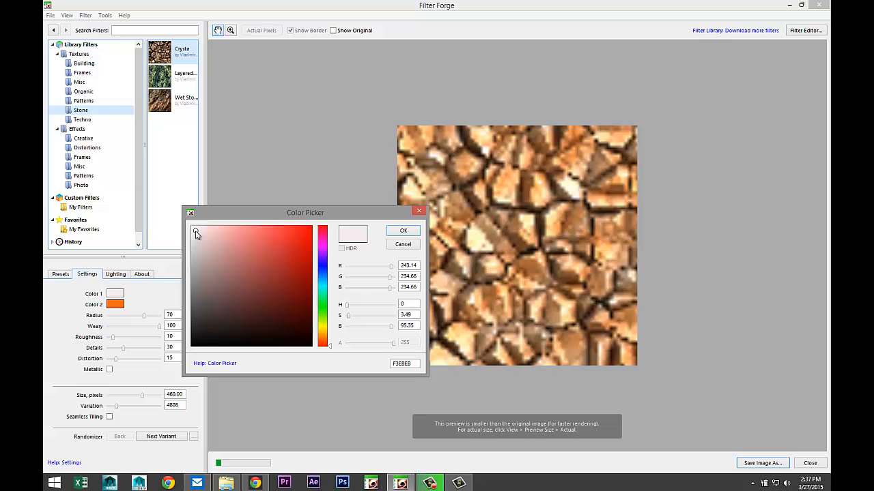
pyautogui.click(285, 279)
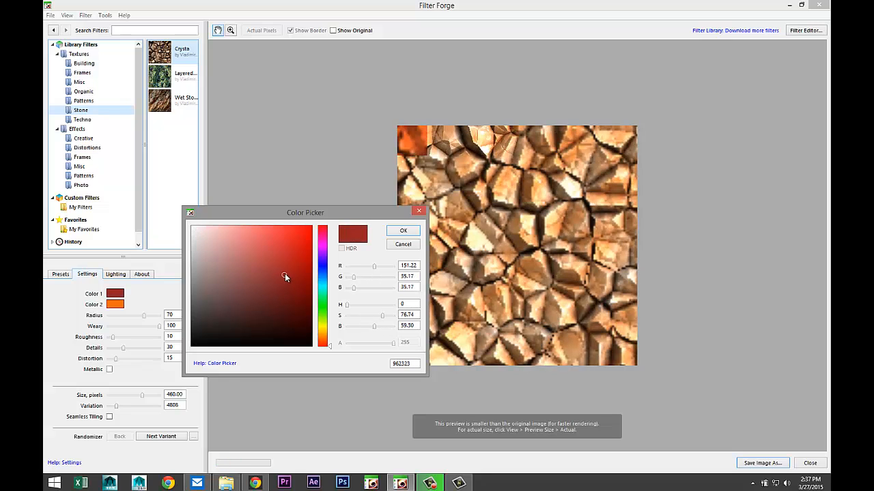
pyautogui.click(289, 273)
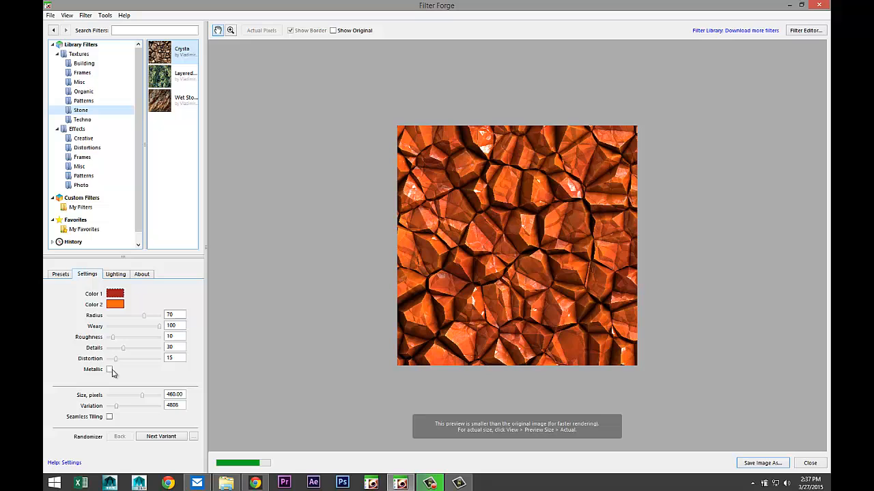
pyautogui.click(109, 369)
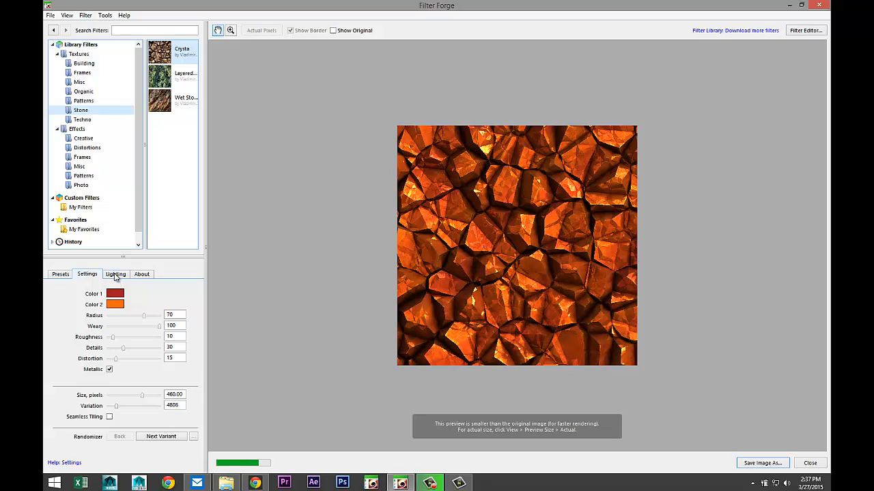
# Light the orange metallic rock texture with the Spring environment.
pyautogui.click(115, 273)
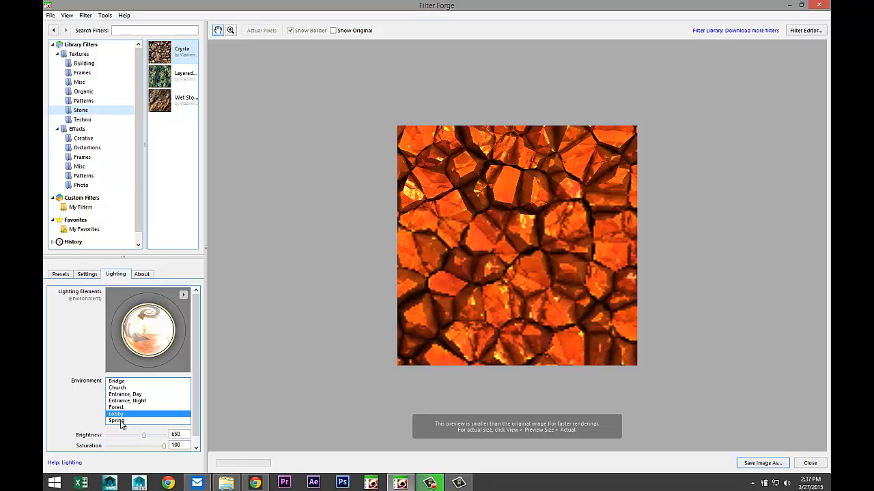
pyautogui.click(117, 420)
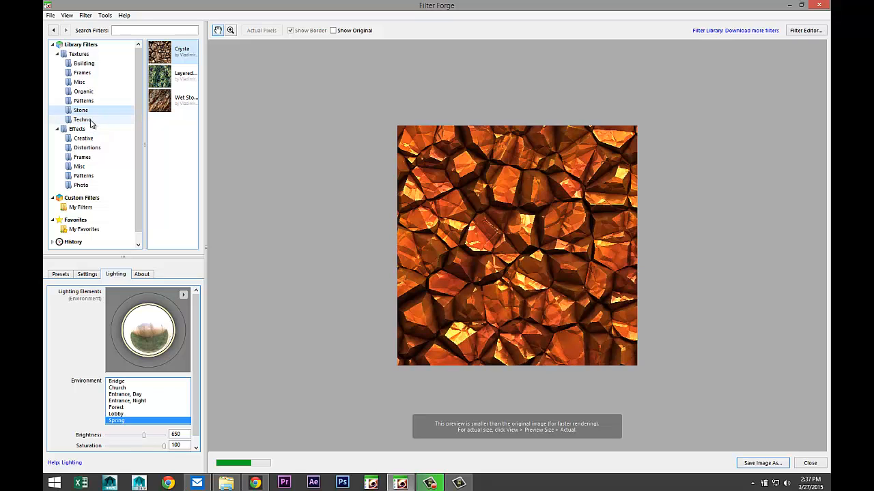
# Browse the Techno texture filters and glance at the Filter menu without choosing a command.
pyautogui.click(82, 120)
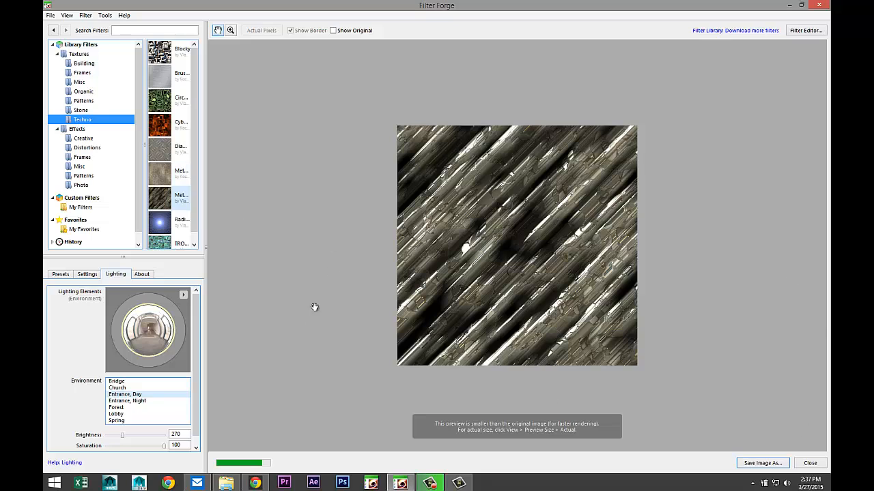
pyautogui.moveTo(743, 344)
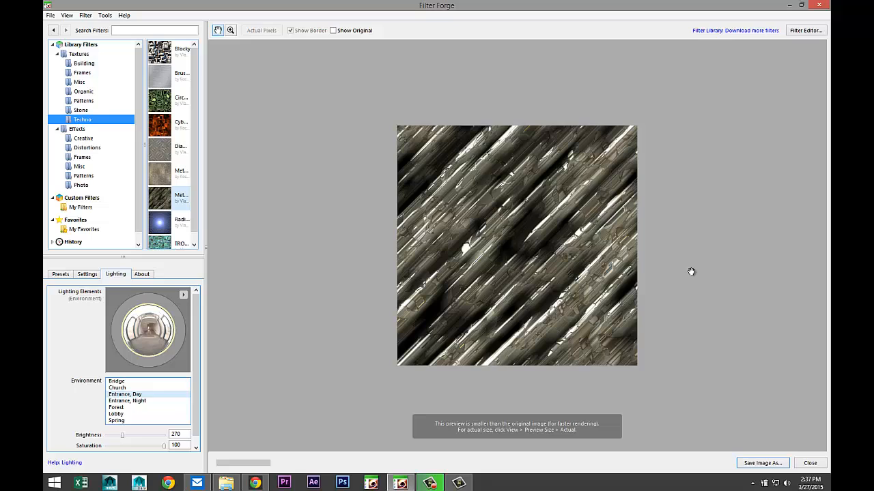
pyautogui.moveTo(744, 285)
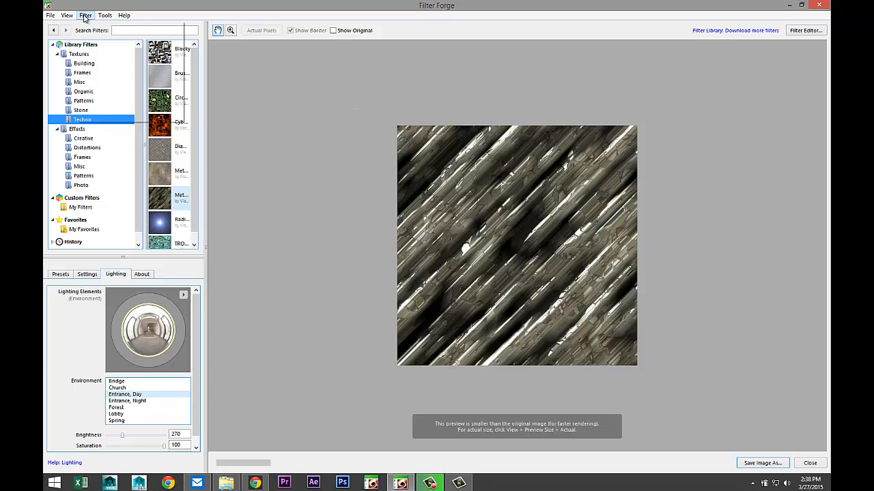
pyautogui.click(85, 15)
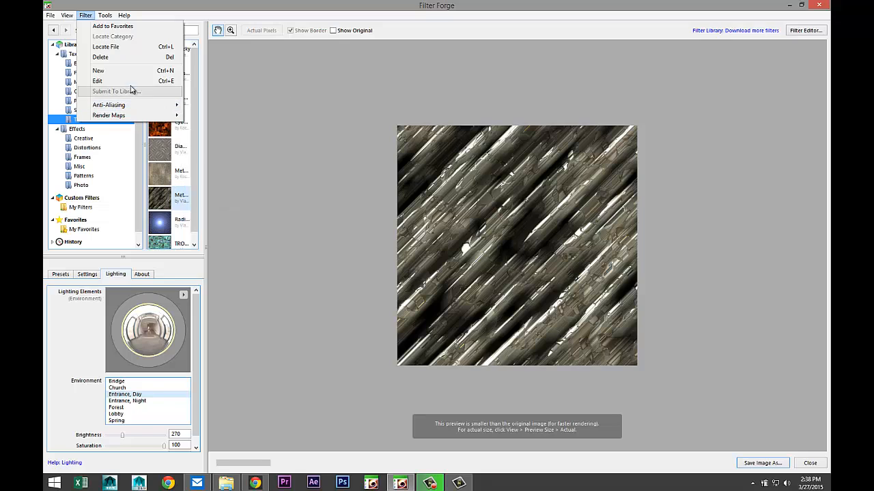
pyautogui.moveTo(129, 90)
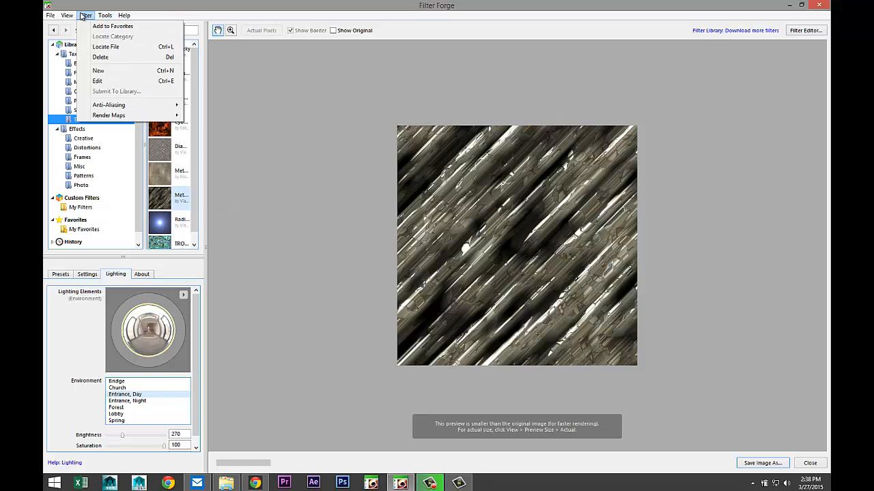
pyautogui.click(66, 15)
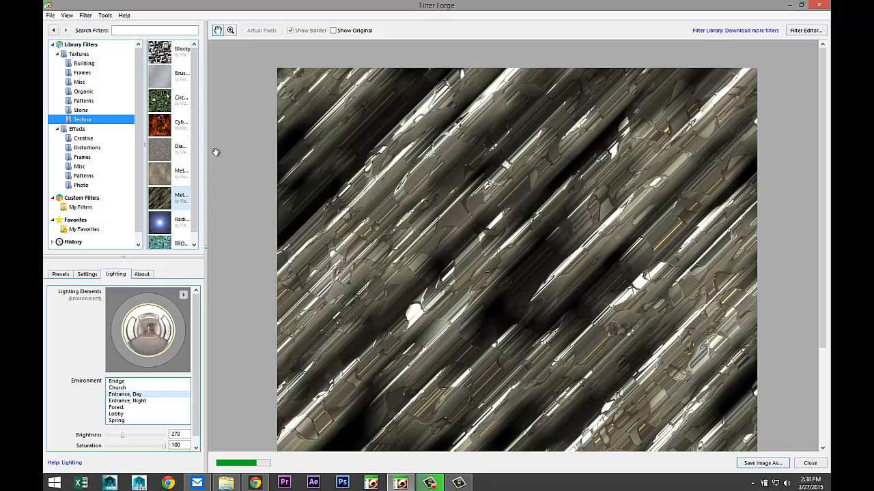
pyautogui.moveTo(87, 148)
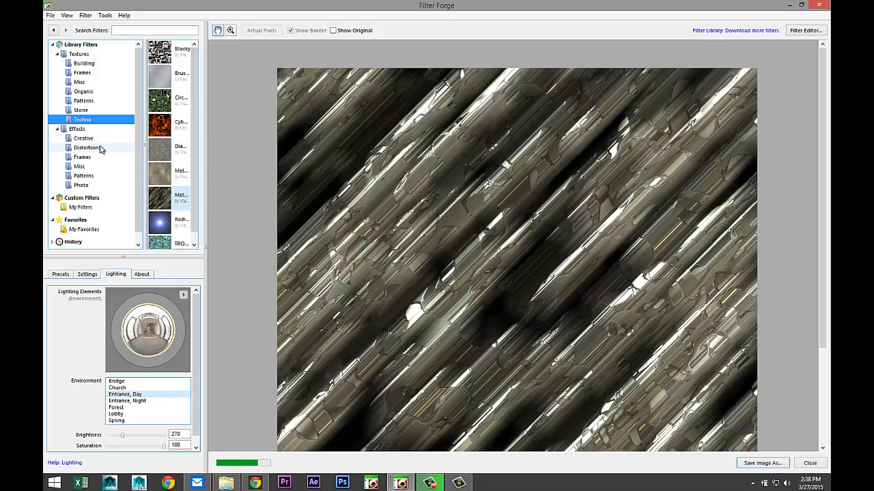
# Try a new foreground colour for the streak texture, discard it, then load the radial glow texture.
pyautogui.click(87, 273)
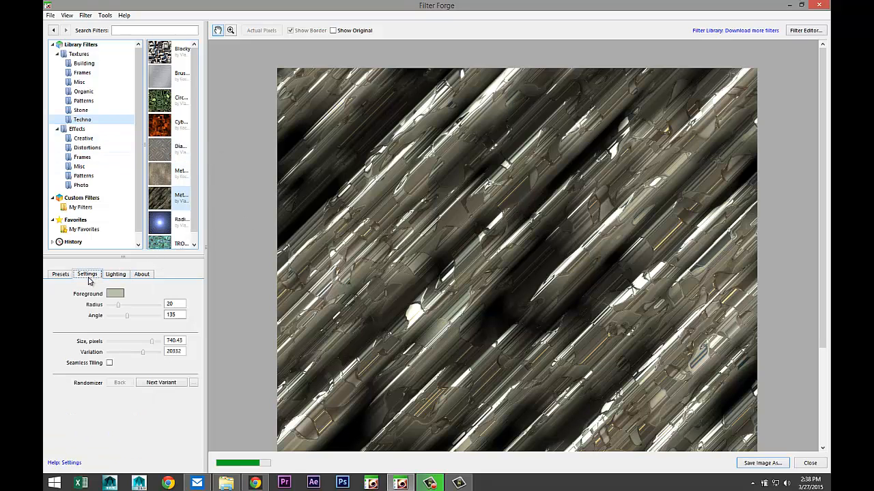
pyautogui.click(114, 293)
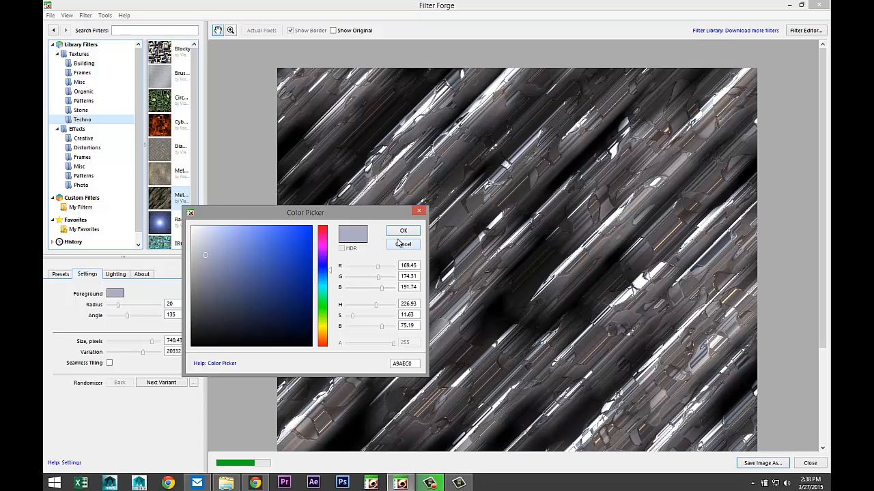
pyautogui.click(403, 230)
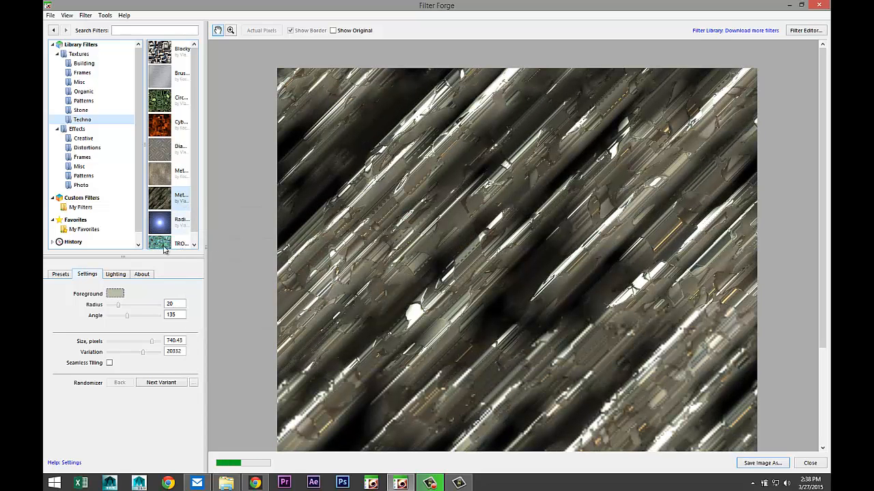
pyautogui.click(171, 221)
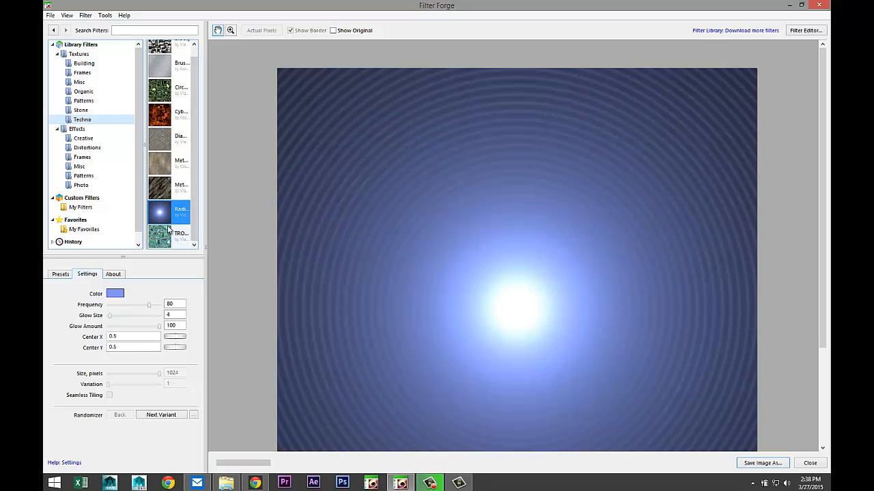
# Load the blocky raised-panel techno texture, give it the green preset, and move to Building textures.
pyautogui.scroll(3)
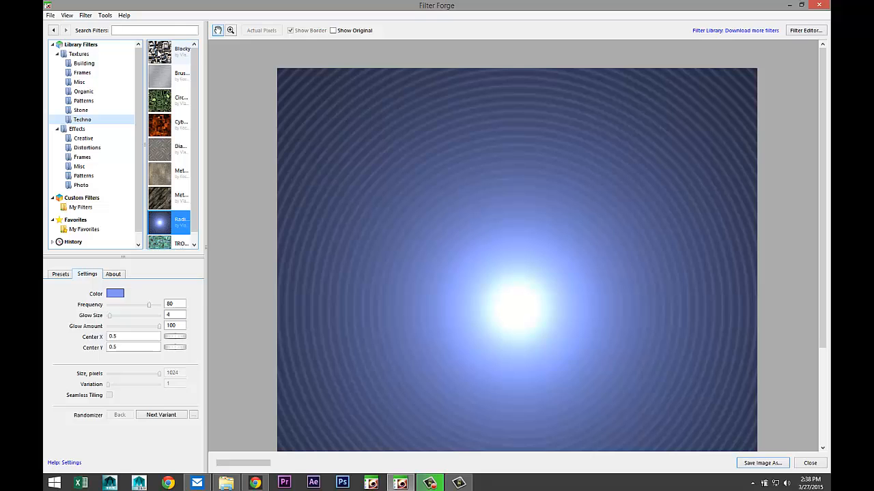
pyautogui.click(158, 52)
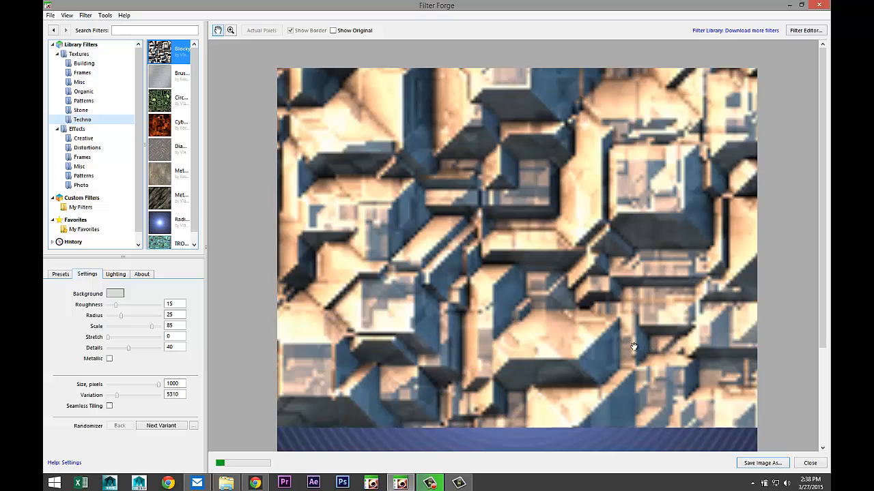
pyautogui.click(161, 426)
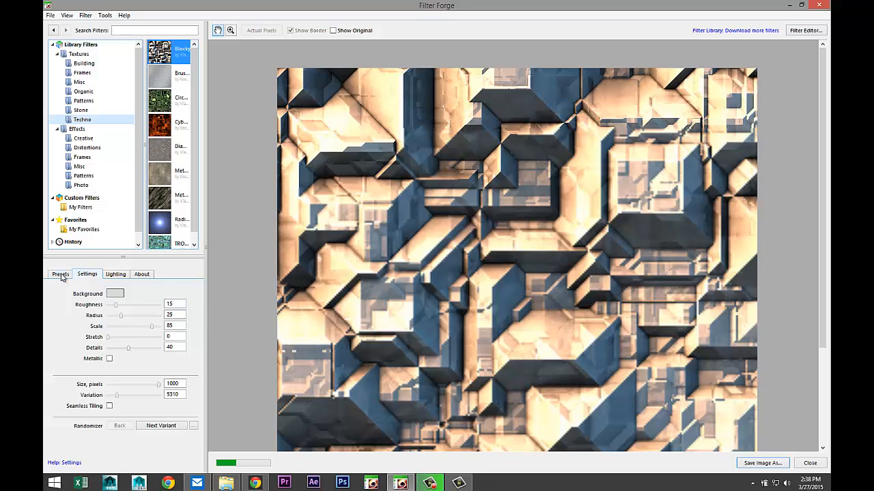
pyautogui.click(60, 273)
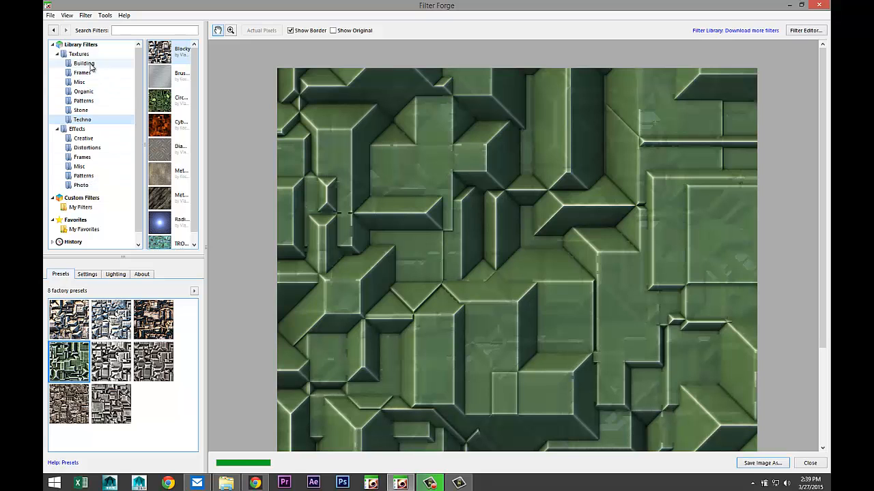
pyautogui.click(84, 63)
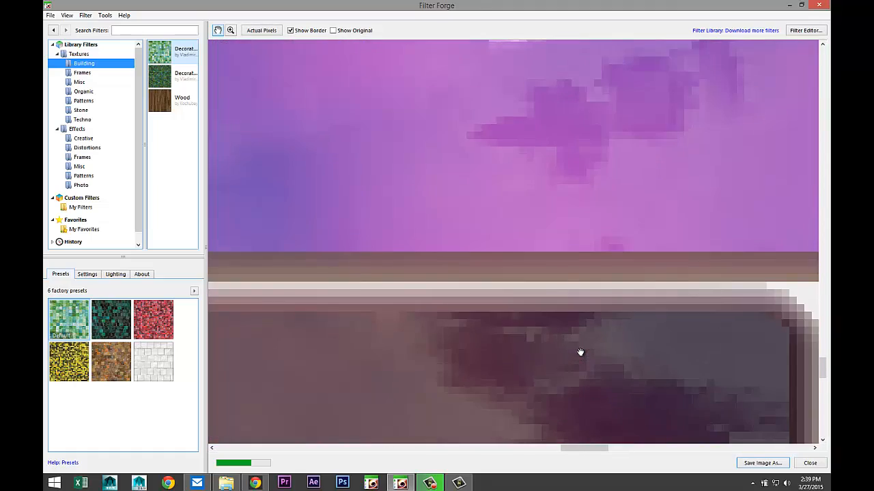
# Apply the teal-and-black preset to the decorative tile texture and show its settings.
pyautogui.click(230, 30)
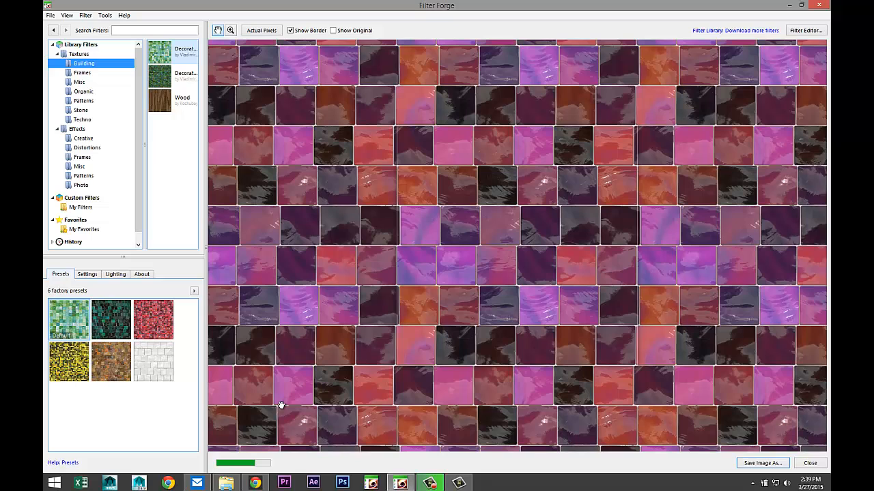
pyautogui.moveTo(282, 336)
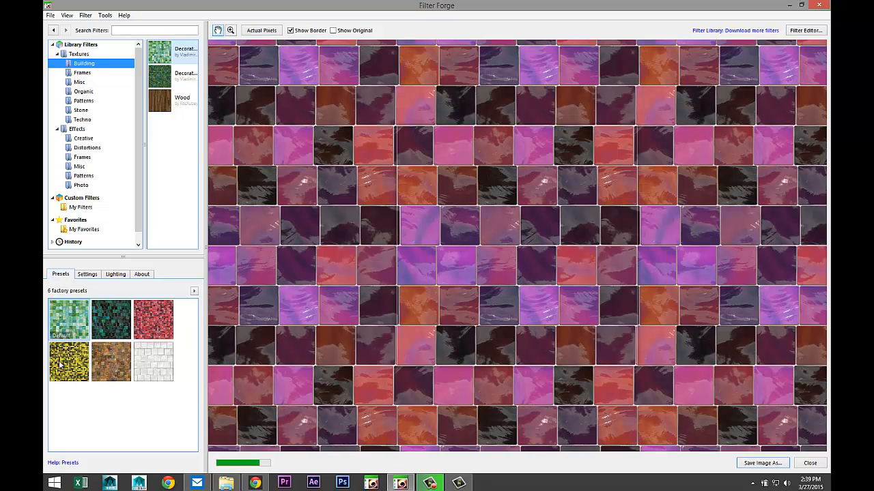
pyautogui.moveTo(110, 319)
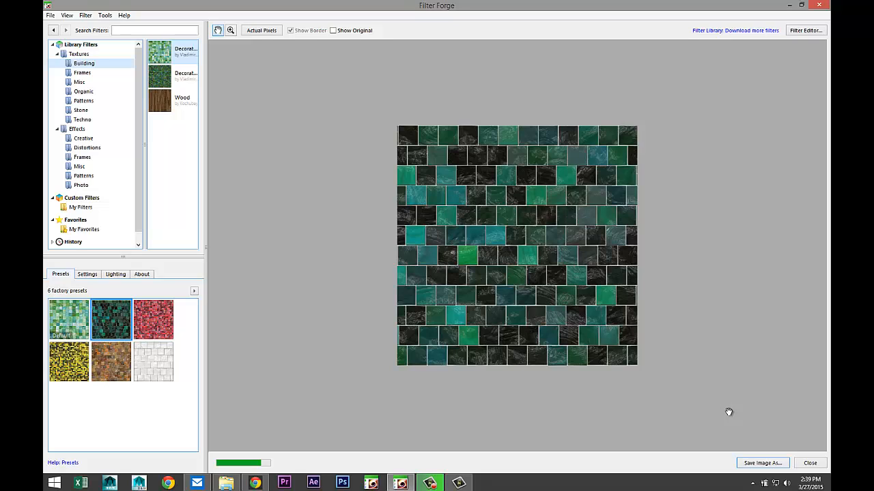
pyautogui.click(88, 273)
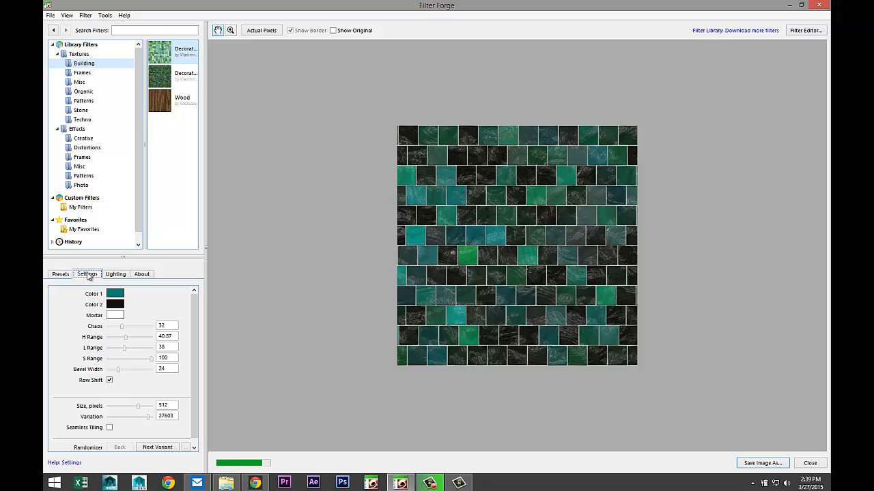
pyautogui.moveTo(175, 305)
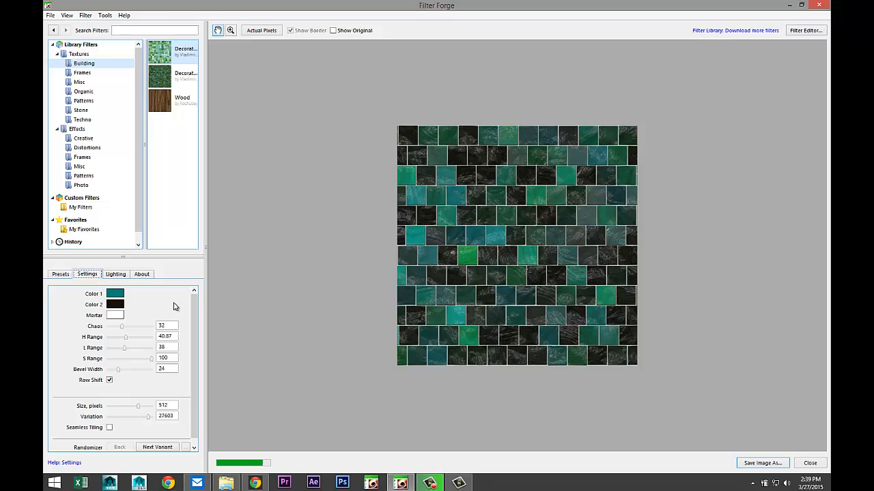
# Set the first tile colour to bright yellow.
pyautogui.click(115, 294)
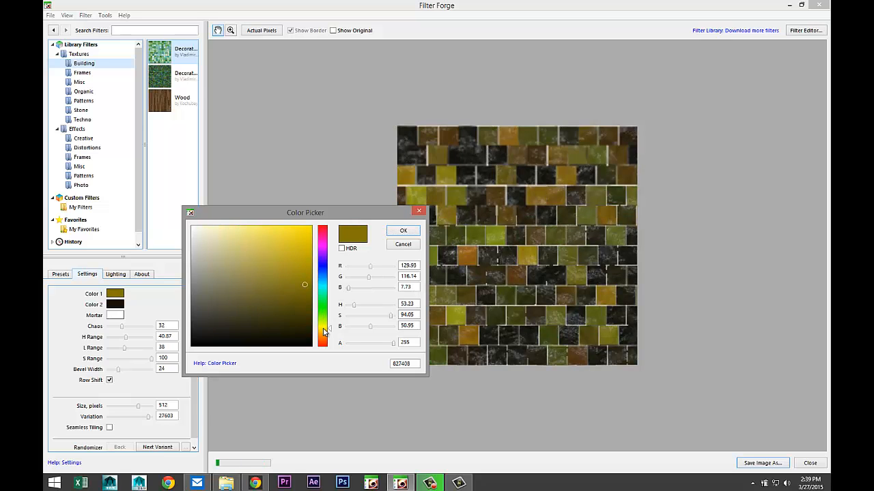
pyautogui.click(324, 328)
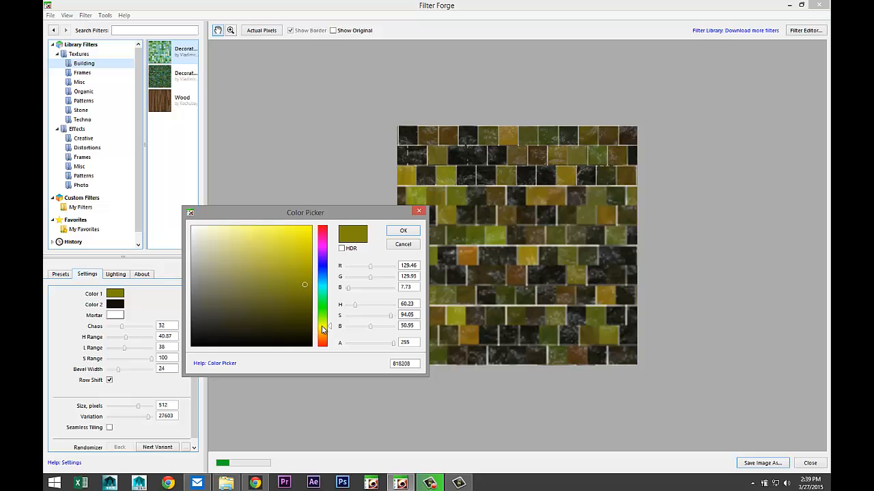
pyautogui.click(287, 243)
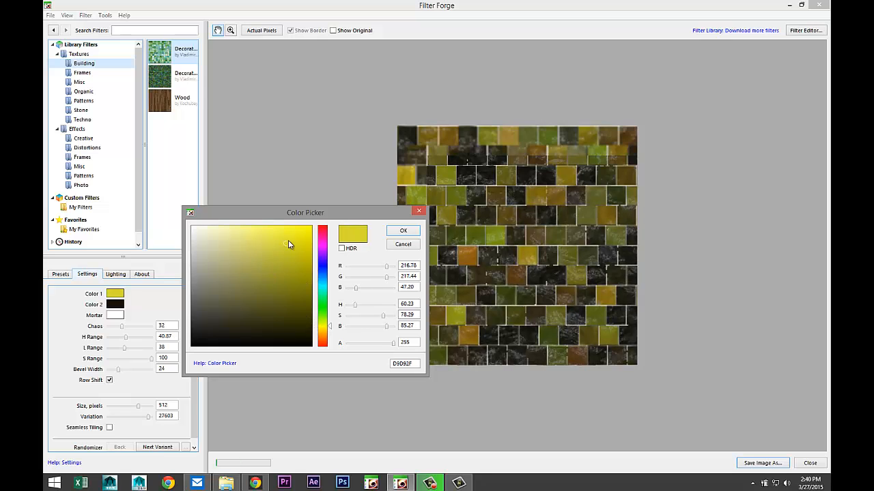
pyautogui.click(292, 238)
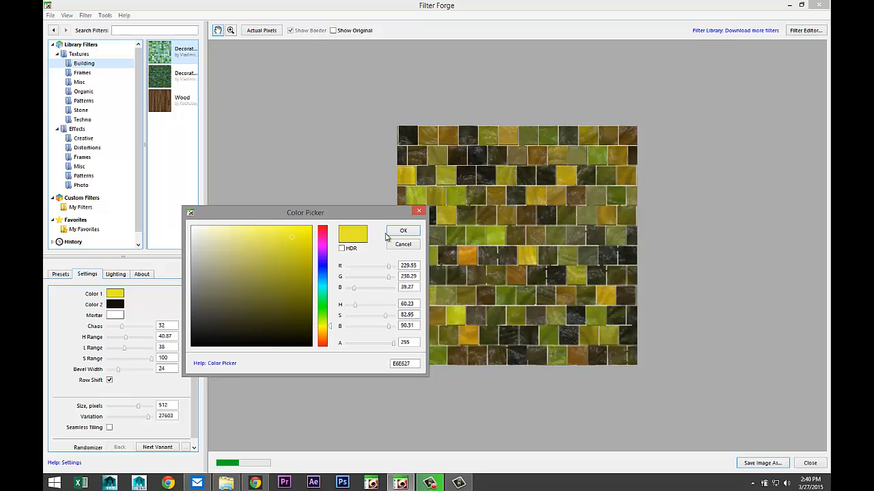
pyautogui.click(403, 231)
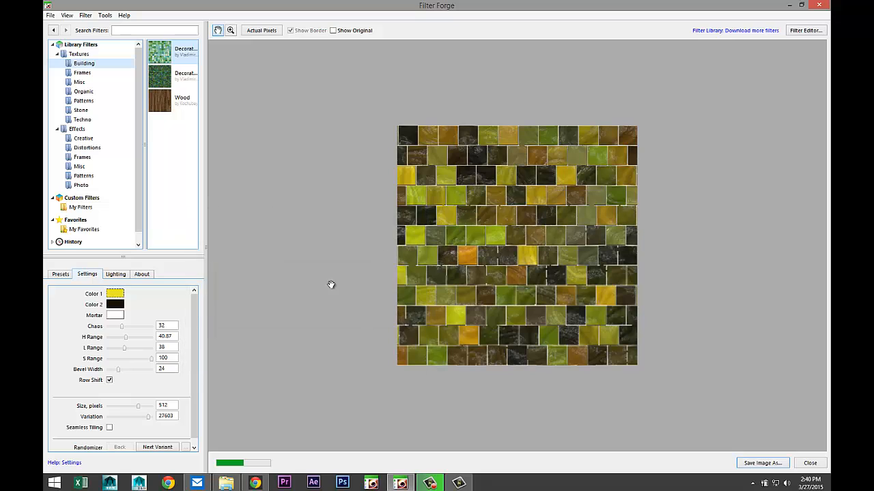
# Set the second colour to near-black and keep the mortar white.
pyautogui.click(115, 305)
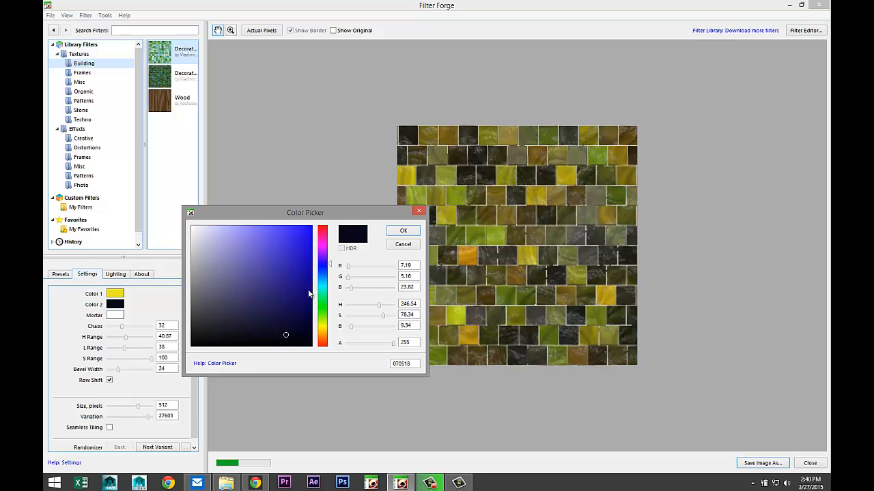
pyautogui.click(286, 317)
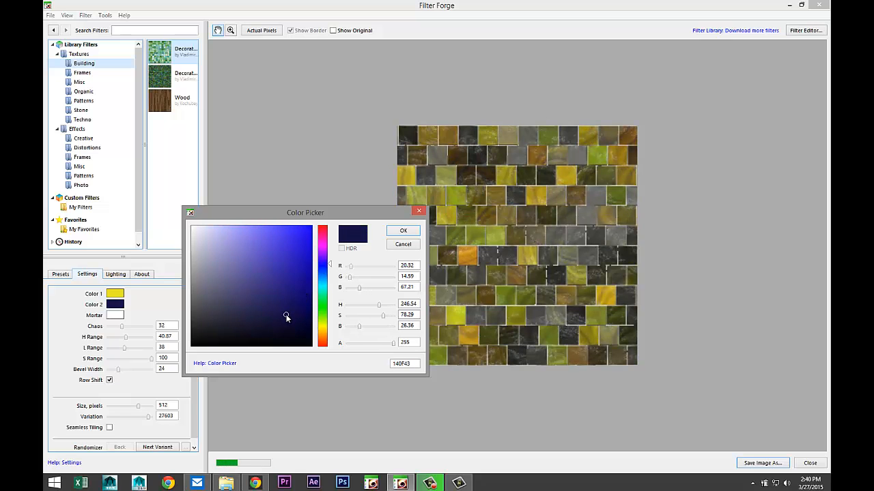
pyautogui.click(300, 338)
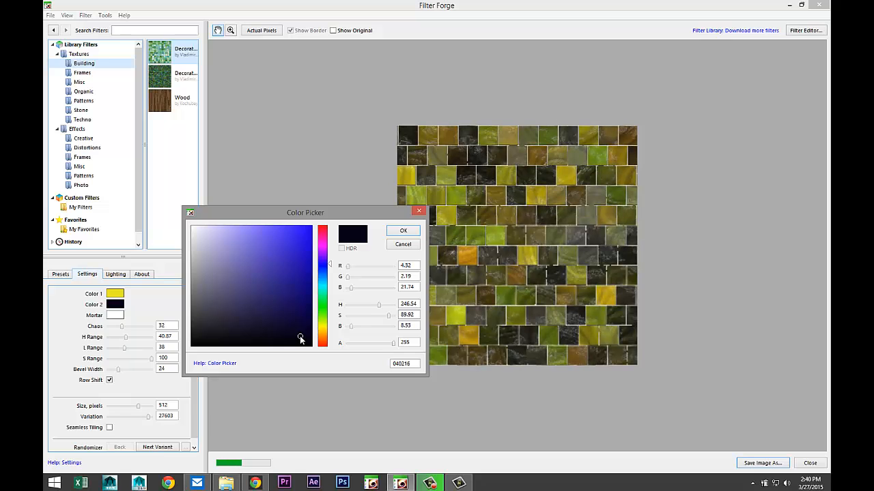
pyautogui.click(235, 303)
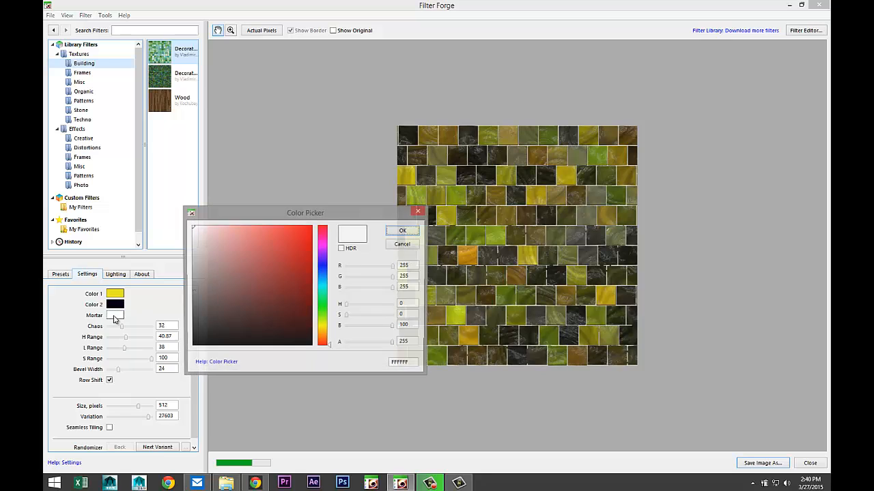
pyautogui.click(200, 348)
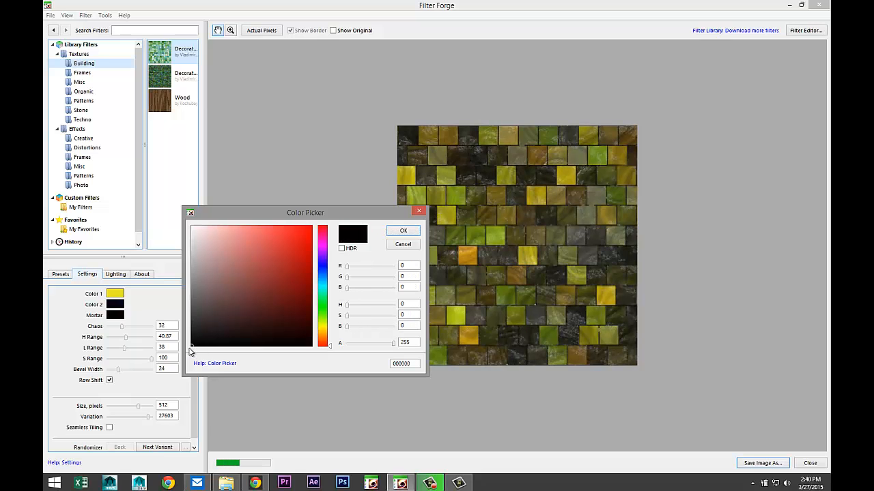
pyautogui.click(192, 227)
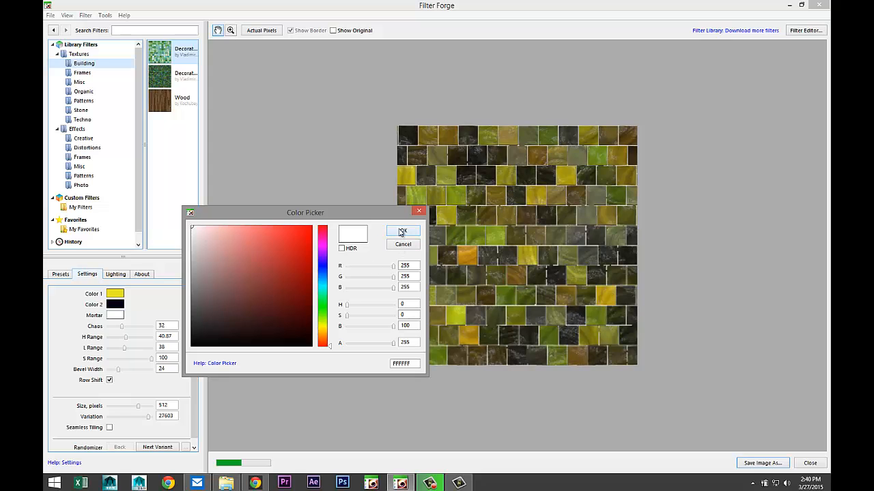
pyautogui.click(401, 232)
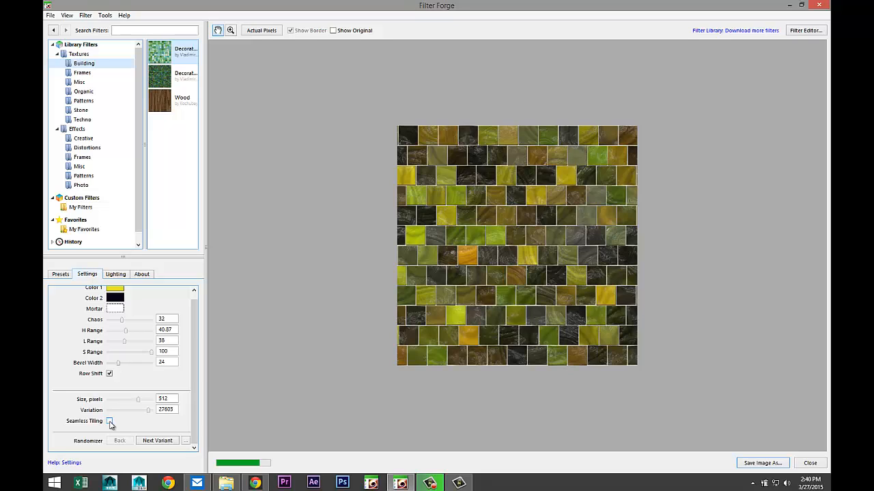
pyautogui.click(109, 420)
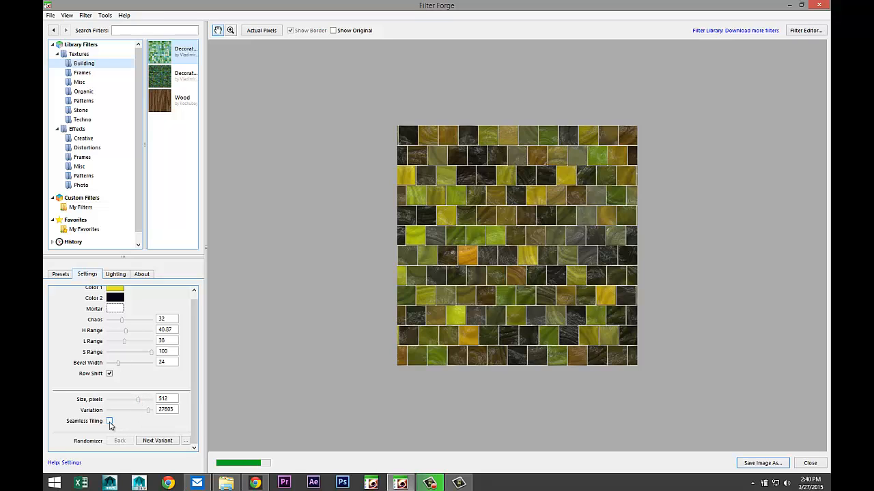
# Turn on seamless tiling so the mosaic fills the preview, then show its lighting options.
pyautogui.click(109, 421)
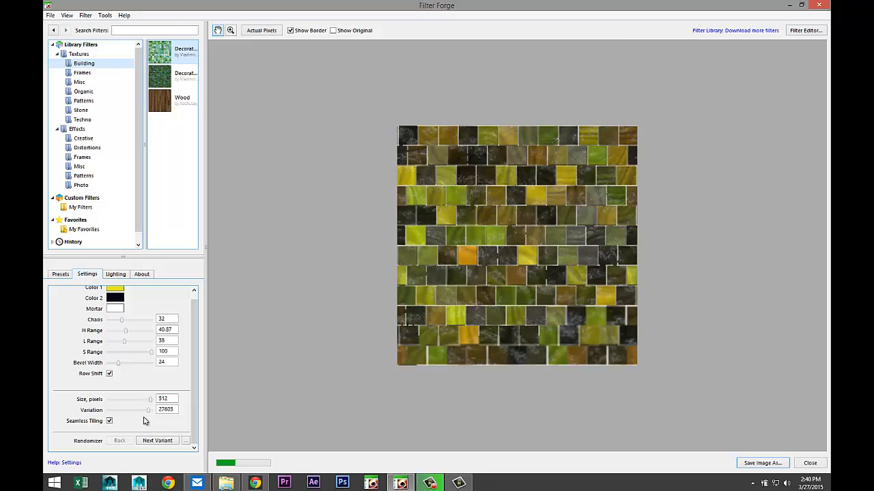
pyautogui.click(261, 30)
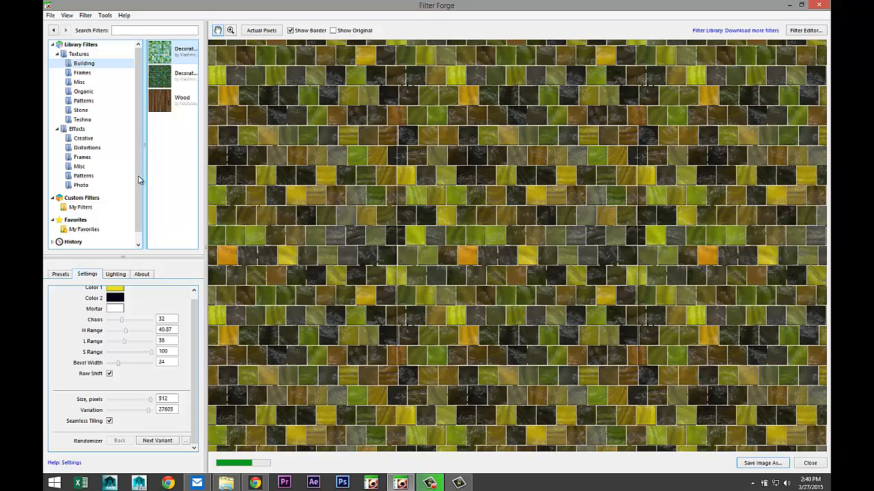
pyautogui.click(115, 273)
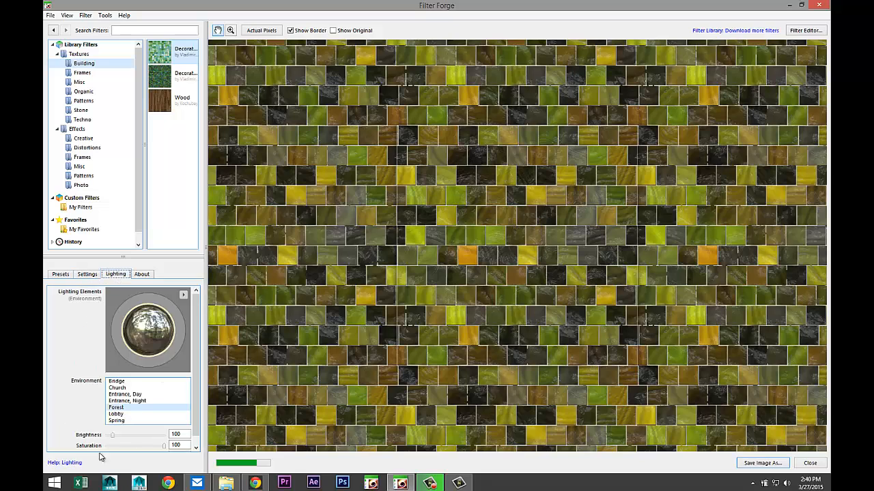
pyautogui.moveTo(153, 170)
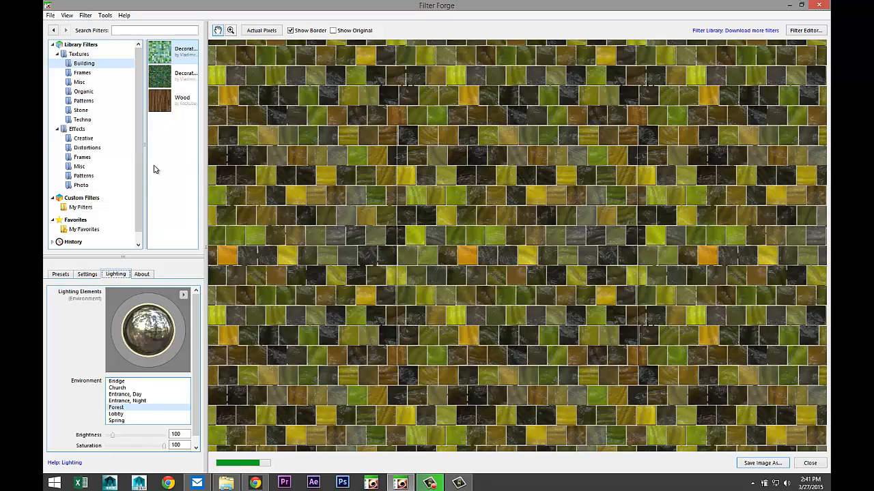
pyautogui.moveTo(150, 126)
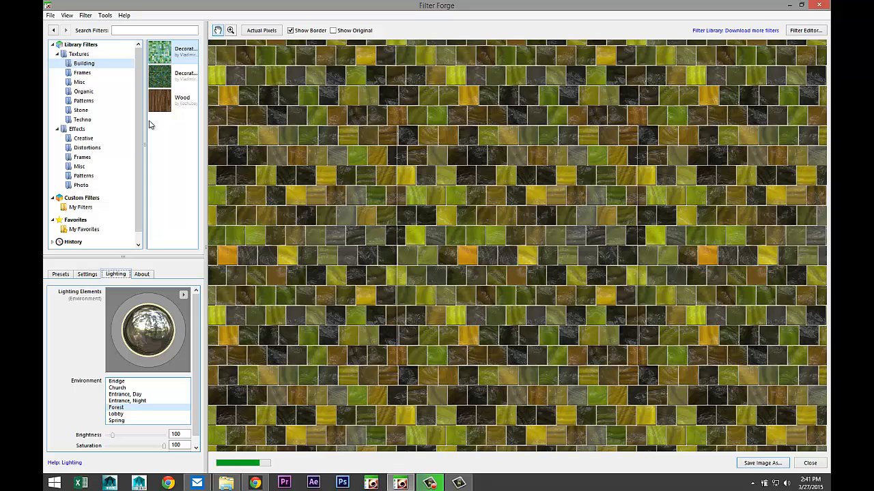
# Pick Layered Stone from the Stone textures, inspect it in the Filter Editor and cancel out.
pyautogui.click(80, 109)
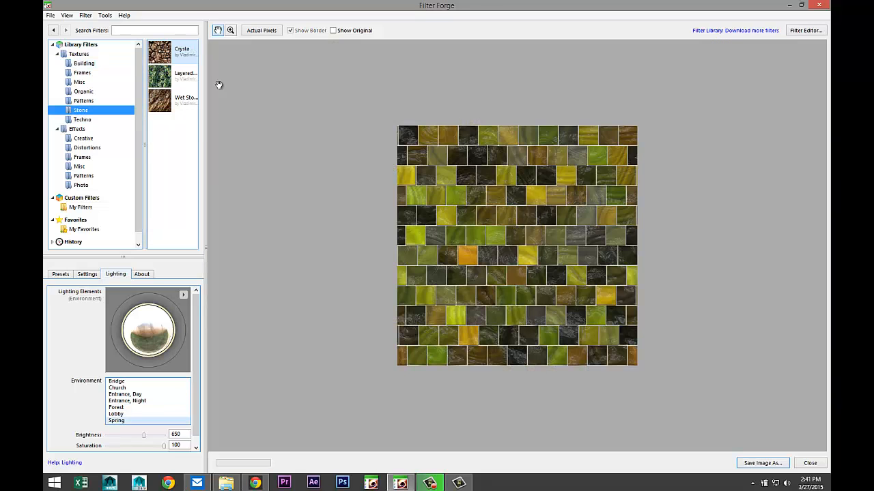
pyautogui.click(806, 30)
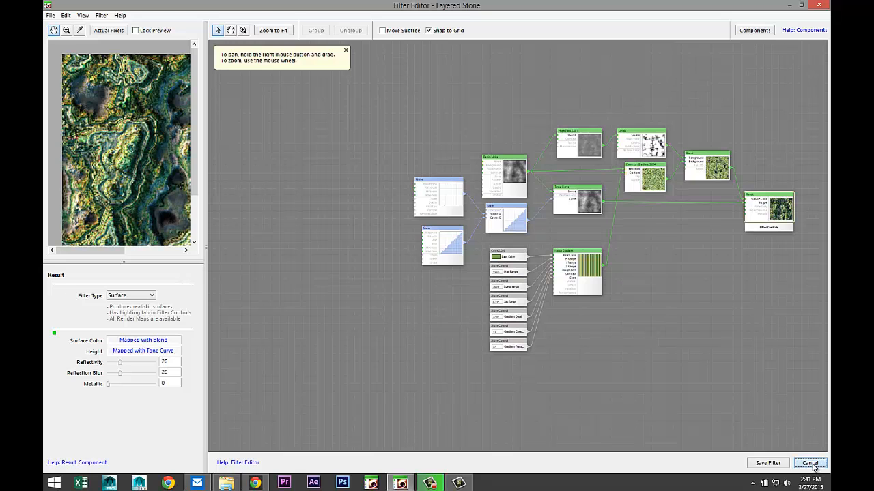
pyautogui.click(810, 462)
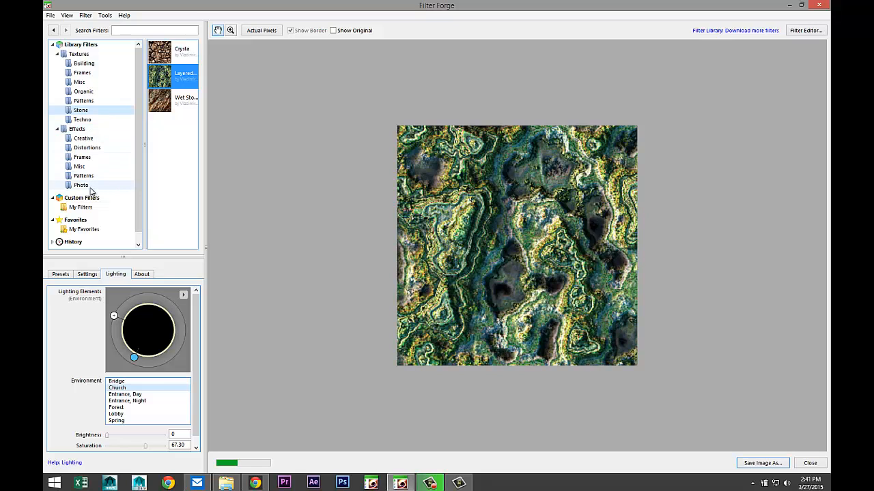
# Show the Photo effects and load train.jpg from the Desktop into the preview.
pyautogui.click(80, 185)
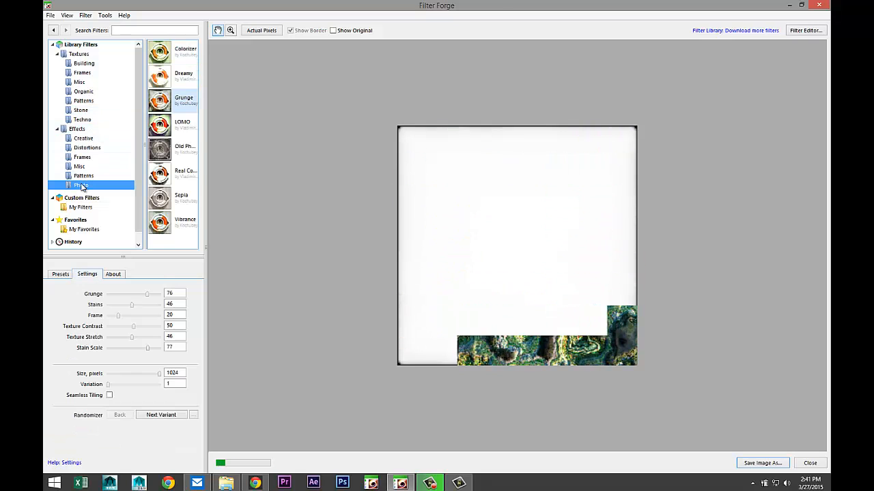
pyautogui.click(82, 185)
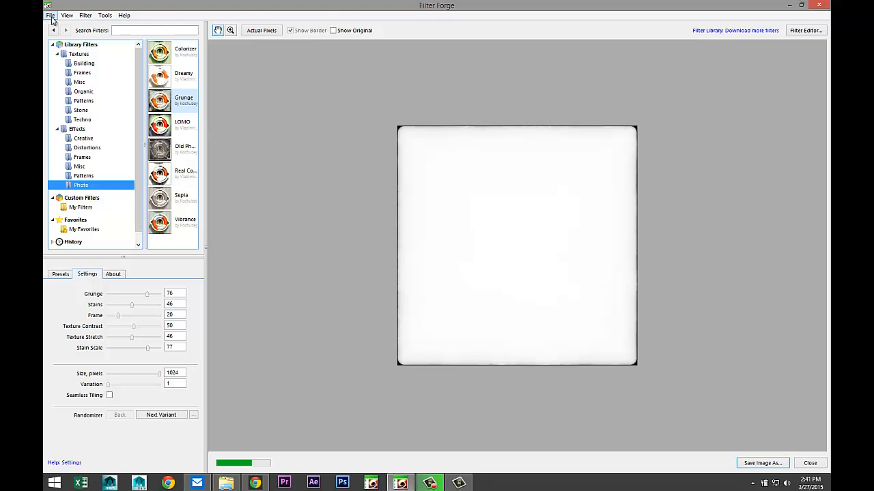
pyautogui.click(50, 15)
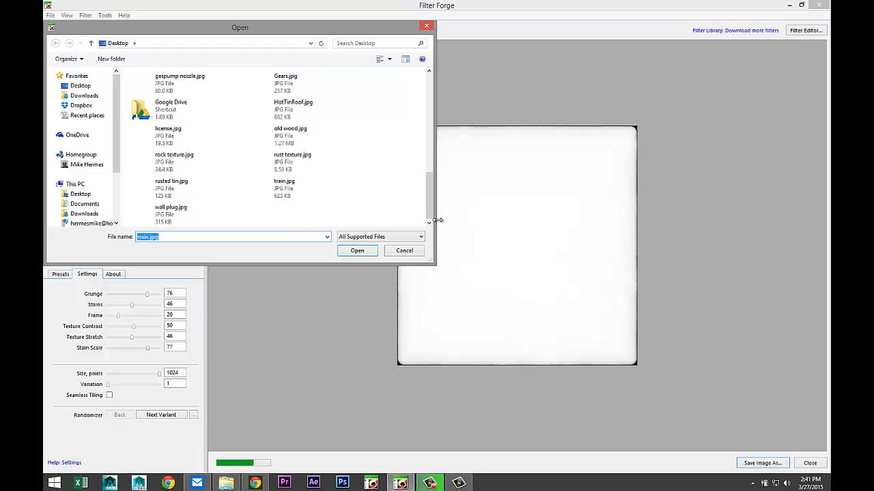
pyautogui.click(284, 189)
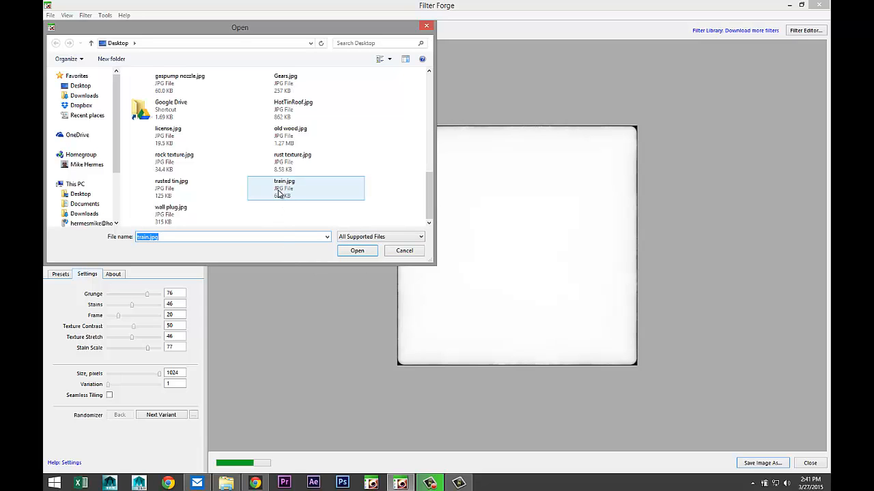
pyautogui.click(356, 252)
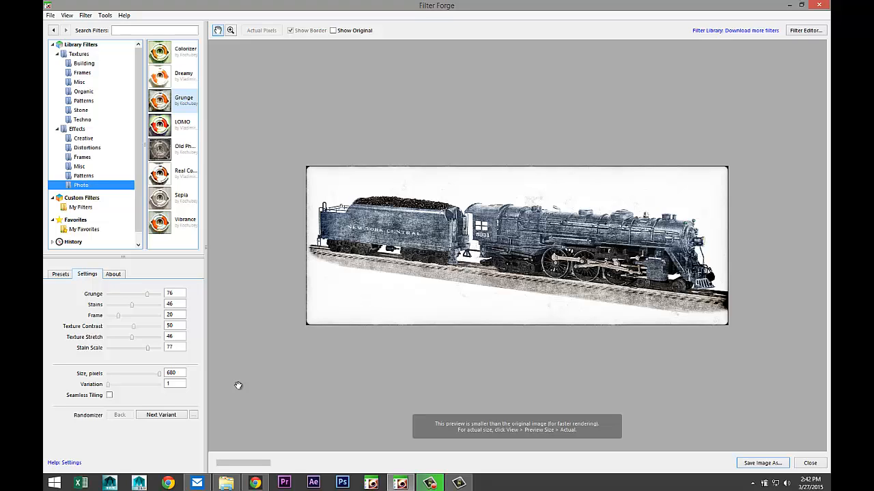
pyautogui.moveTo(247, 377)
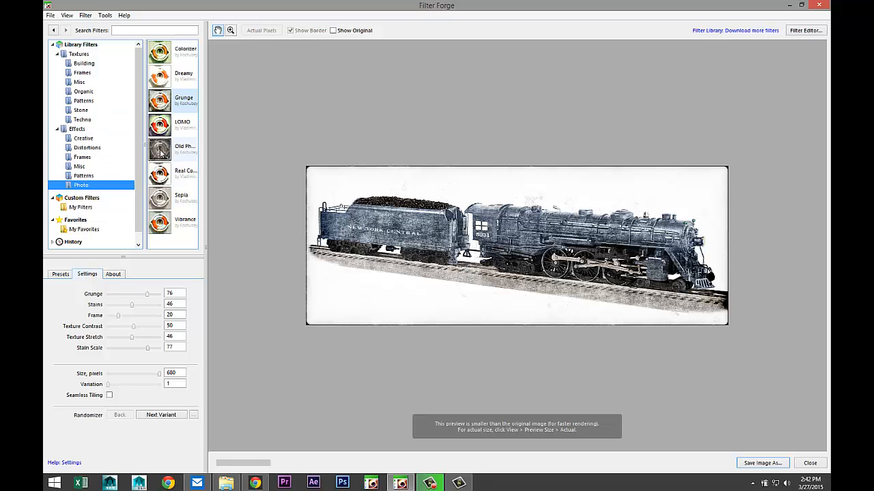
# Apply the Old Photo effect and set its toning colour to green.
pyautogui.click(158, 148)
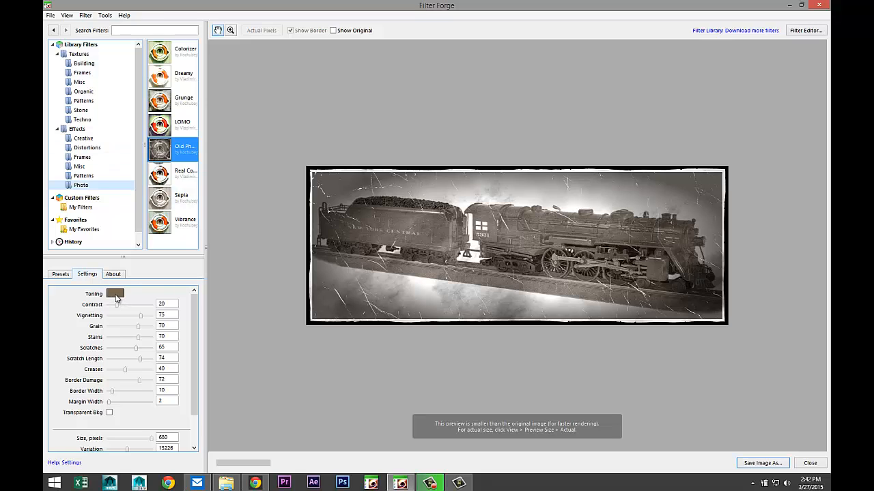
pyautogui.click(115, 294)
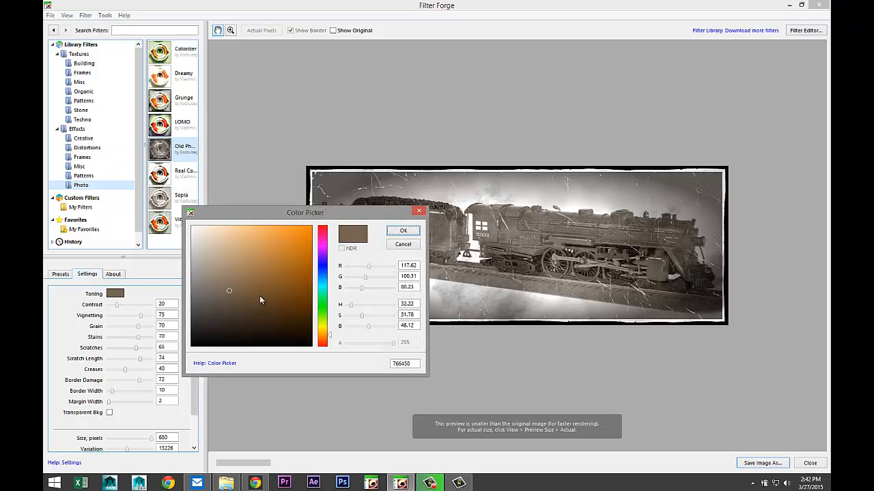
pyautogui.click(322, 314)
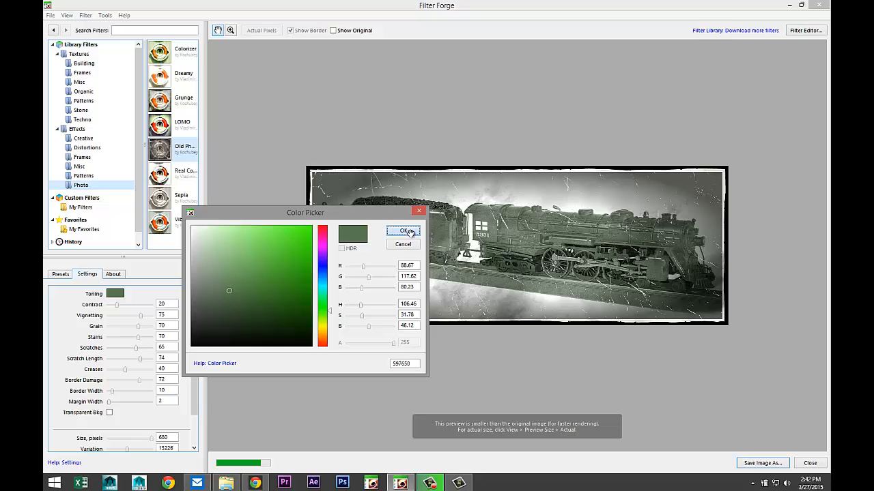
pyautogui.click(403, 231)
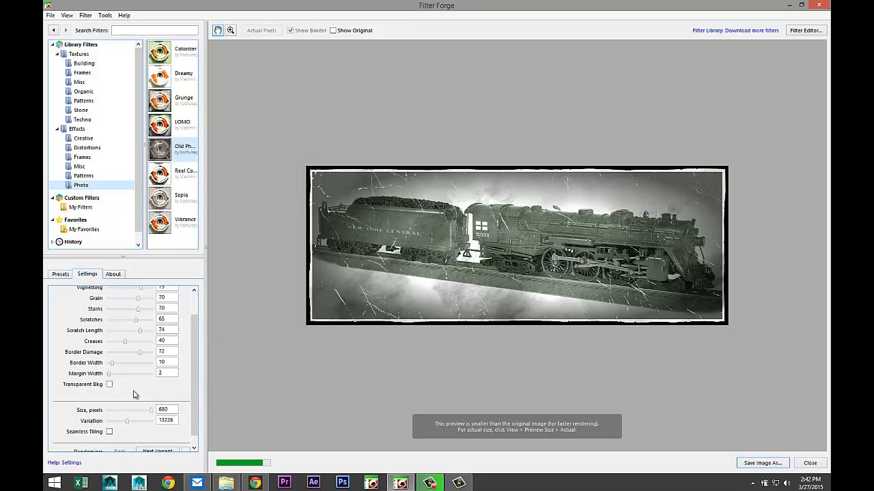
# Lower the Size in pixels for bigger cracks and push Border Damage to 100.
pyautogui.moveTo(150, 409); pyautogui.dragTo(136, 410)
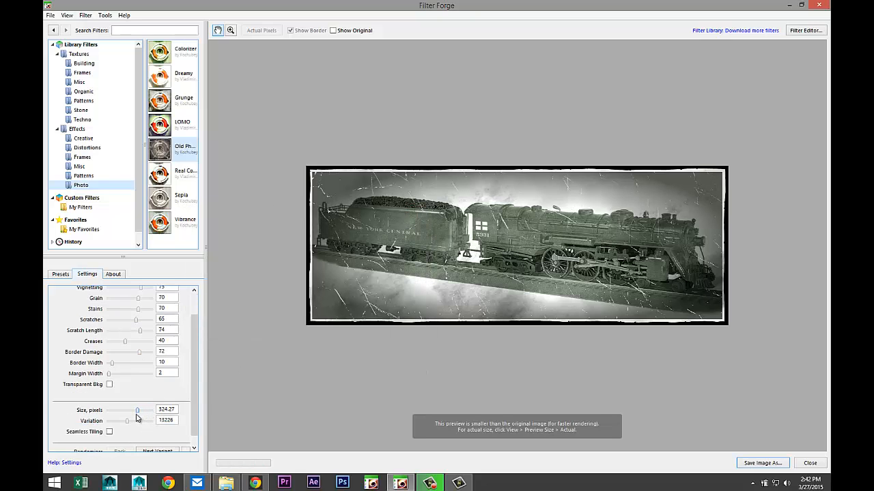
pyautogui.moveTo(139, 409); pyautogui.dragTo(123, 410)
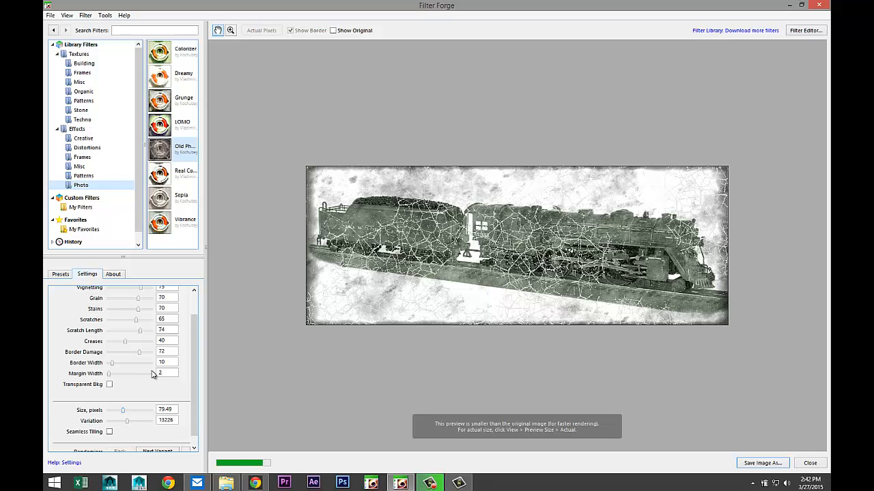
pyautogui.moveTo(139, 352); pyautogui.dragTo(131, 352)
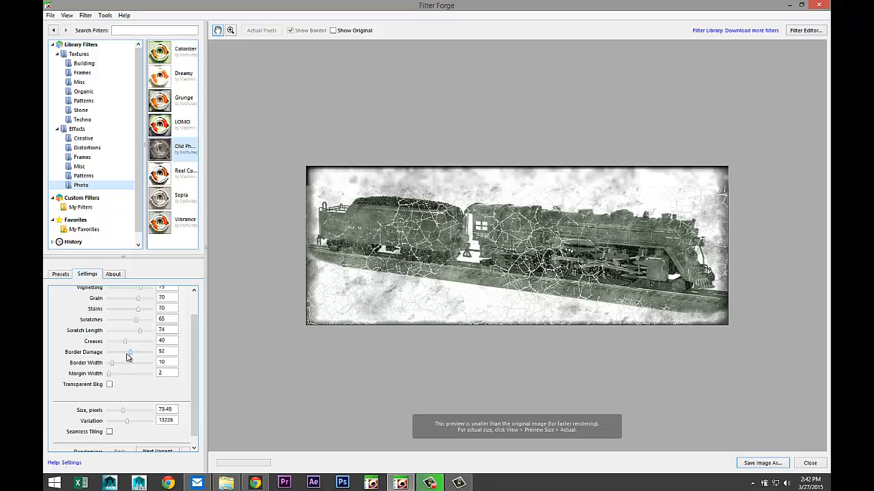
pyautogui.moveTo(131, 352); pyautogui.dragTo(150, 352)
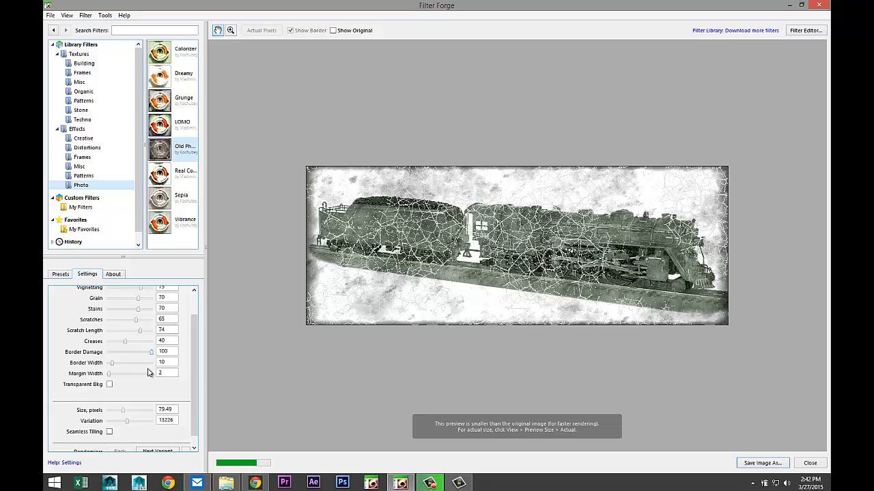
pyautogui.scroll(3)
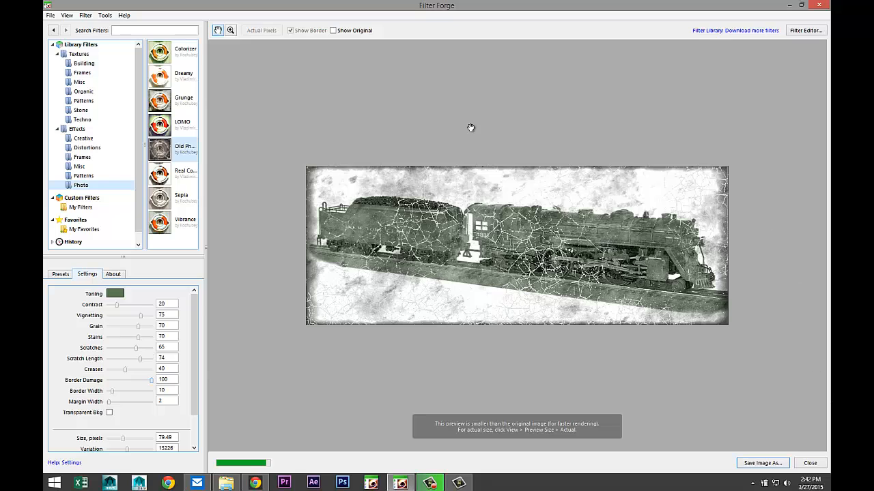
pyautogui.moveTo(769, 309)
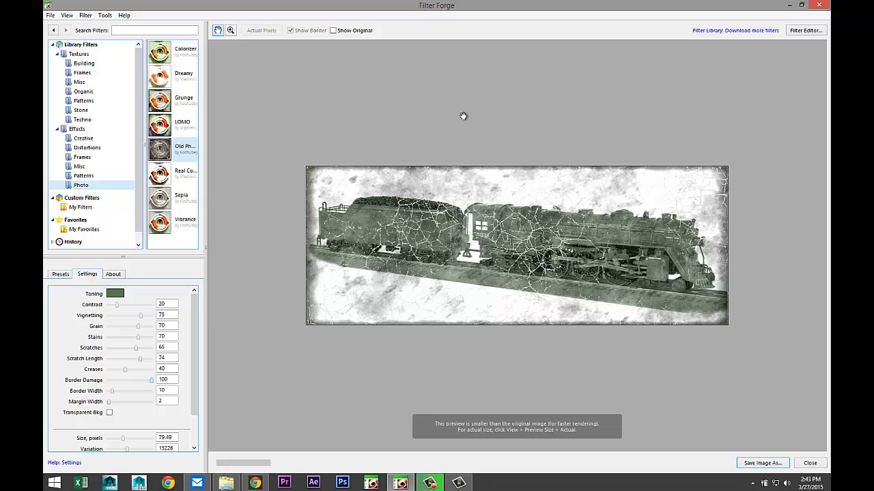
pyautogui.moveTo(702, 243)
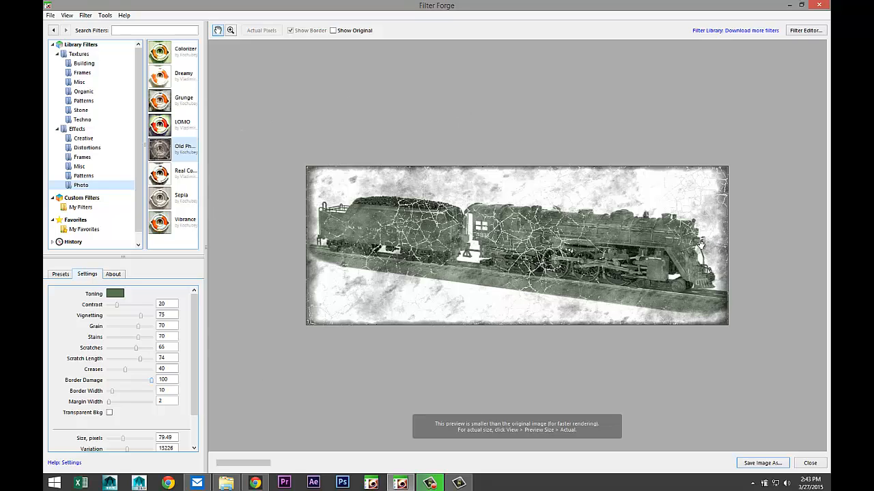
pyautogui.moveTo(620, 289)
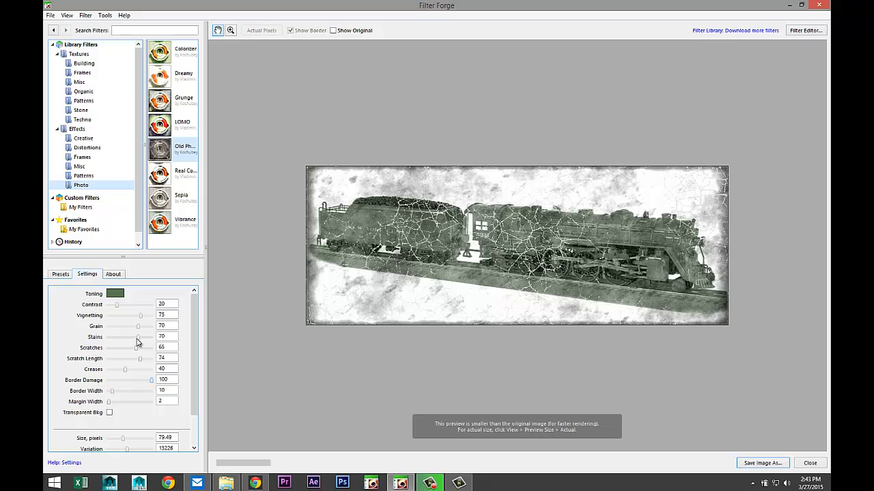
# Drag the Scratches slider lower and the Contrast slider higher in the Old Photo settings.
pyautogui.moveTo(139, 336); pyautogui.dragTo(107, 336)
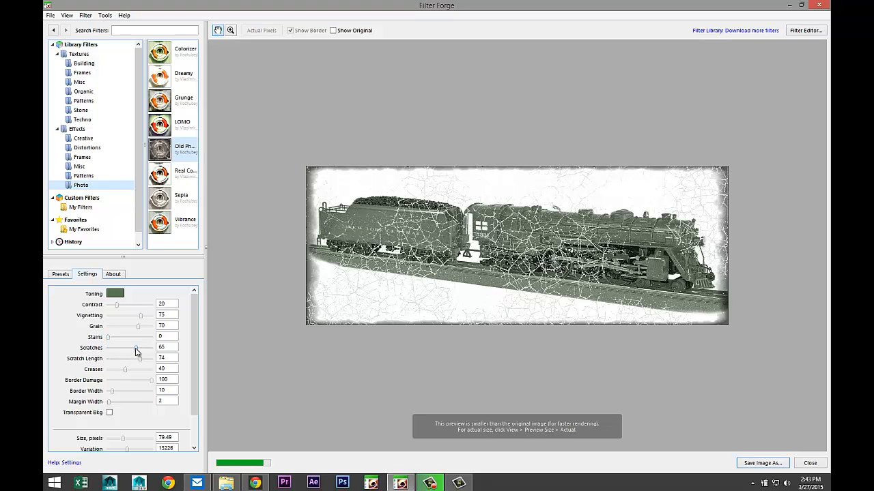
pyautogui.moveTo(139, 348); pyautogui.dragTo(115, 348)
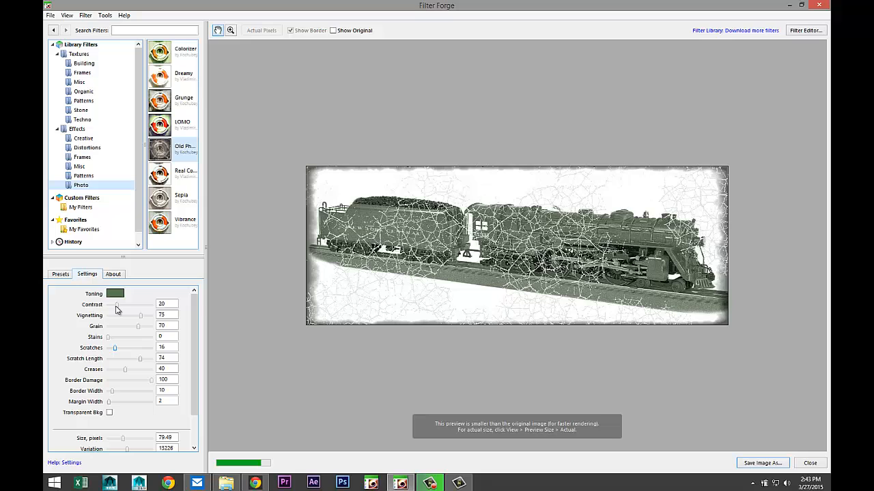
pyautogui.moveTo(116, 307); pyautogui.dragTo(129, 308)
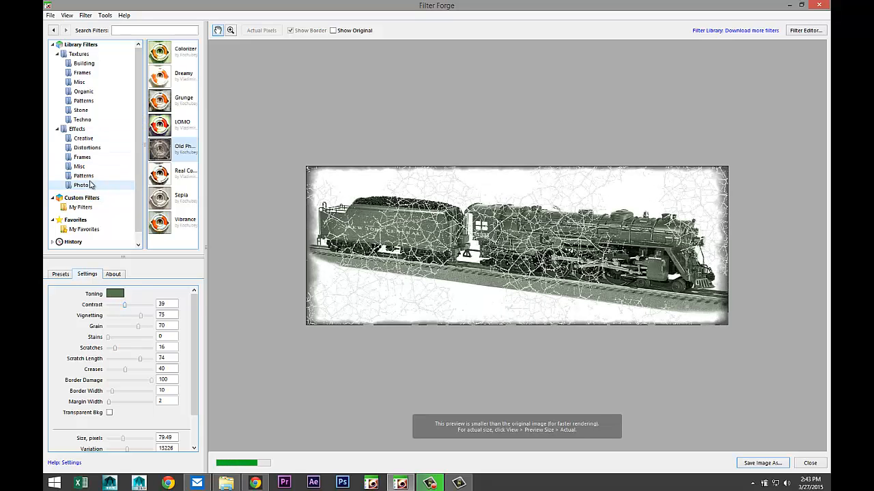
# Browse the Frames filters and presets, then apply the dark-edged Film Frame to the train photo.
pyautogui.click(82, 156)
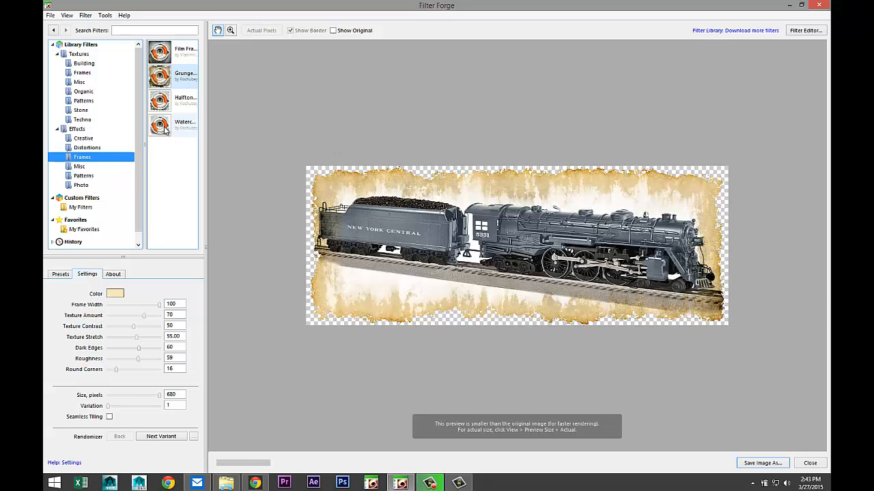
pyautogui.click(184, 125)
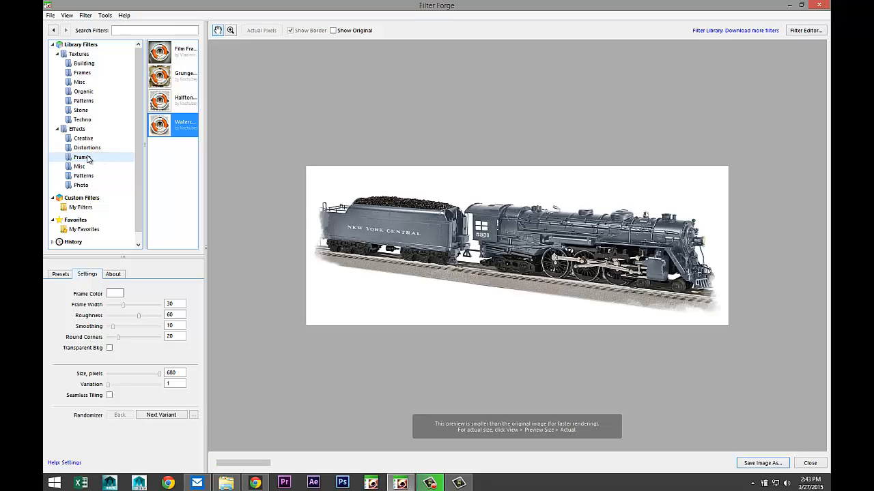
pyautogui.click(82, 157)
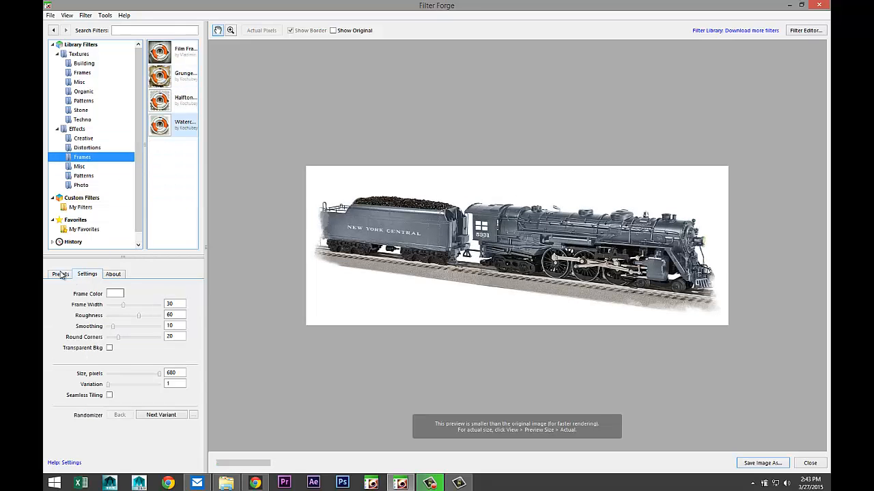
pyautogui.click(60, 273)
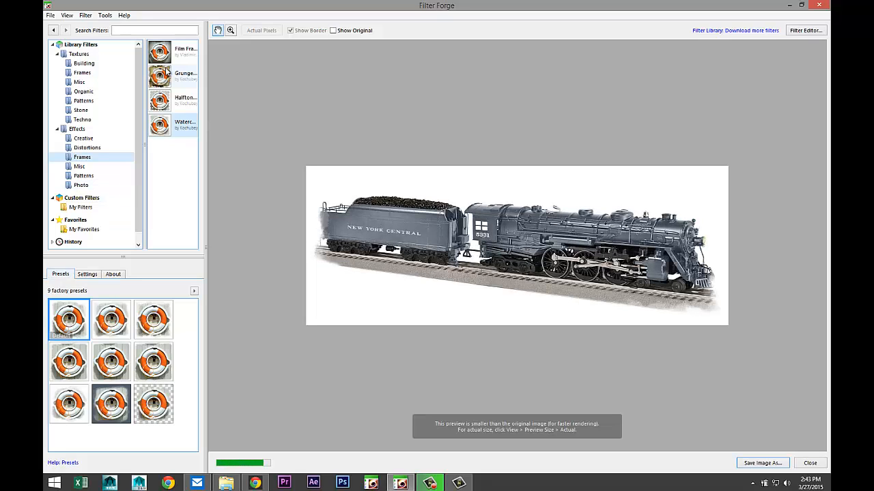
pyautogui.click(172, 52)
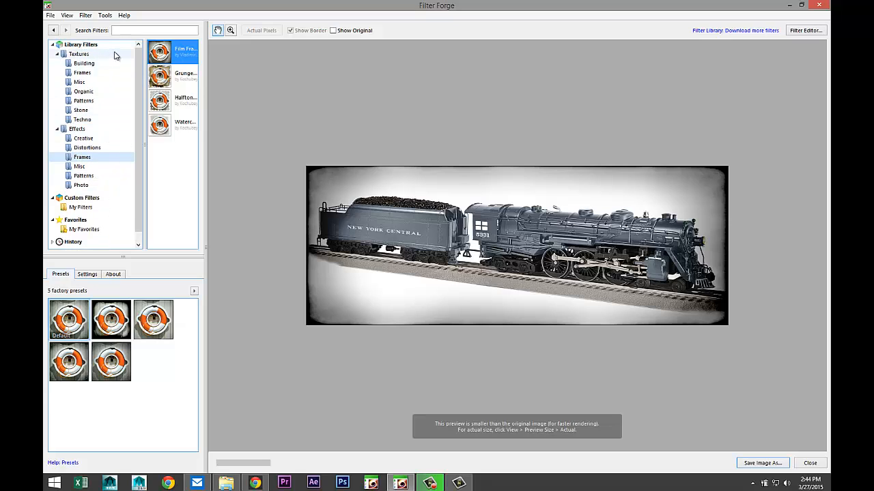
pyautogui.moveTo(115, 88)
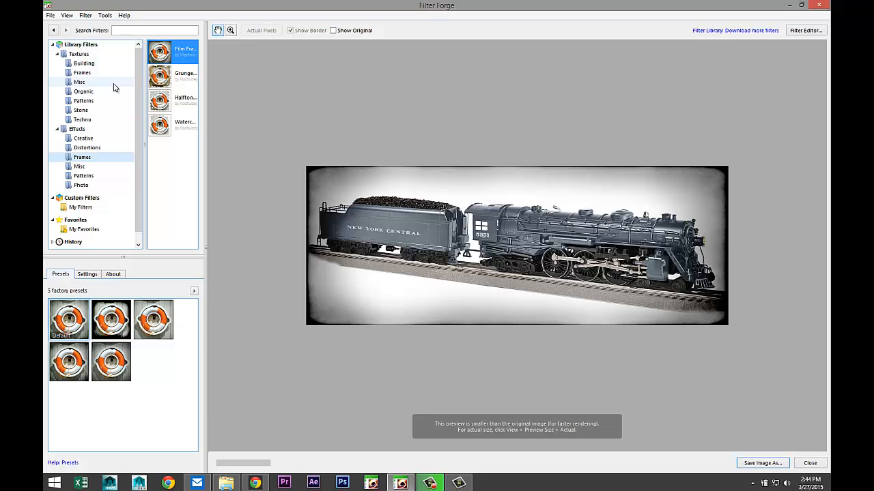
pyautogui.moveTo(109, 75)
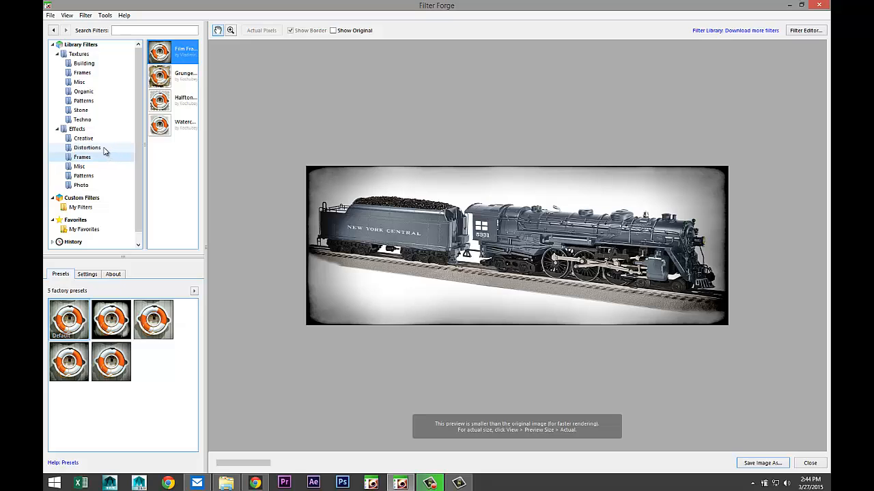
pyautogui.click(82, 157)
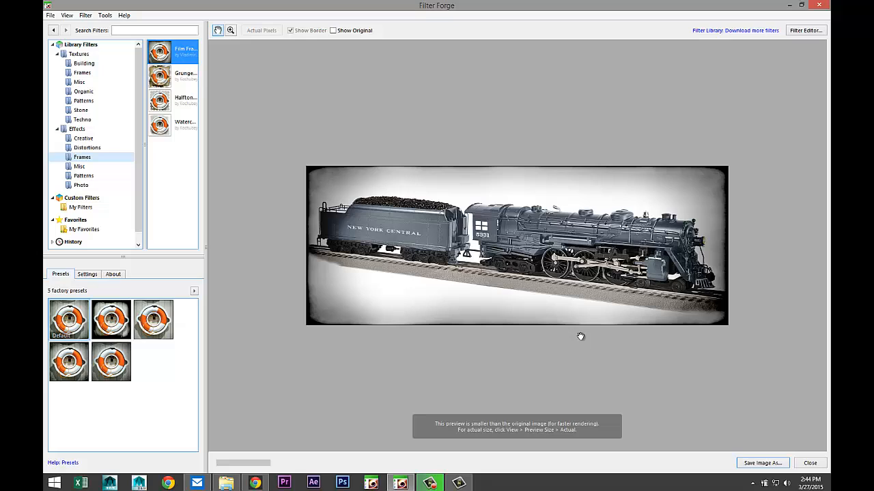
pyautogui.moveTo(562, 363)
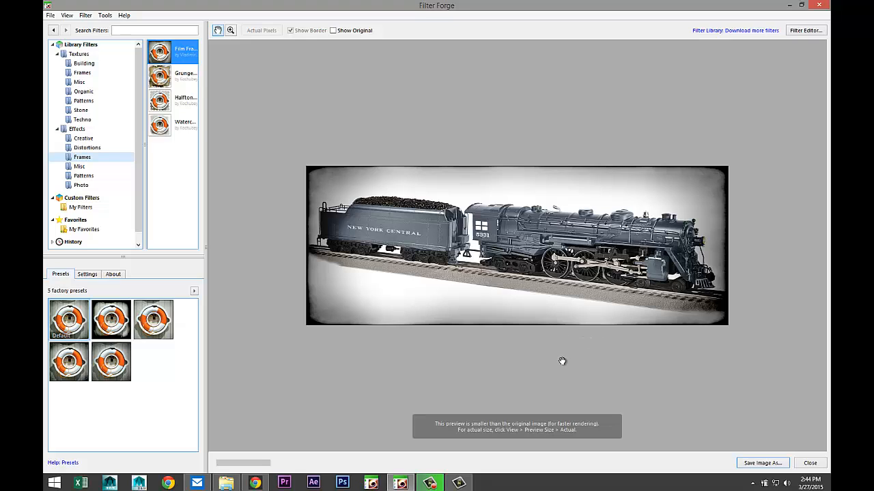
pyautogui.moveTo(557, 359)
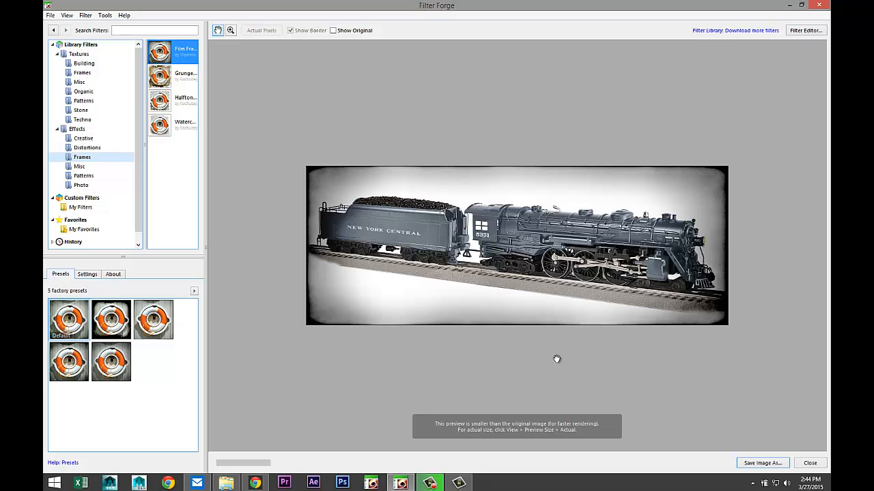
pyautogui.moveTo(194, 6)
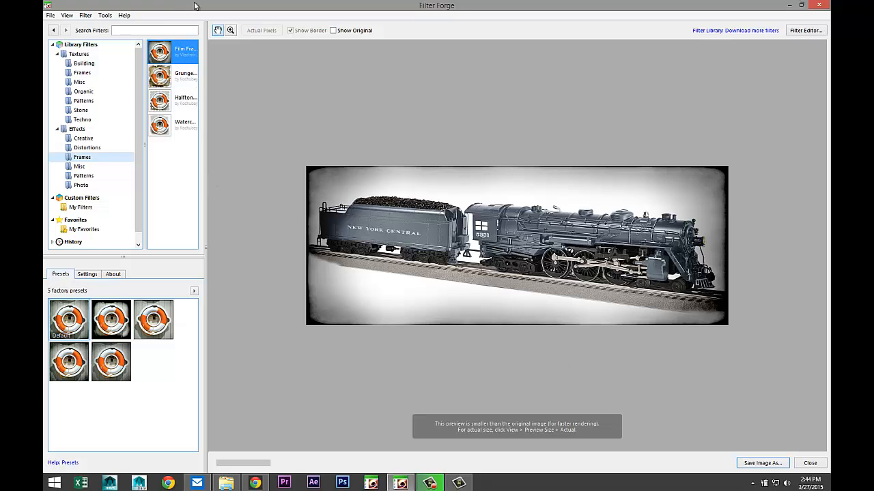
pyautogui.moveTo(204, 7)
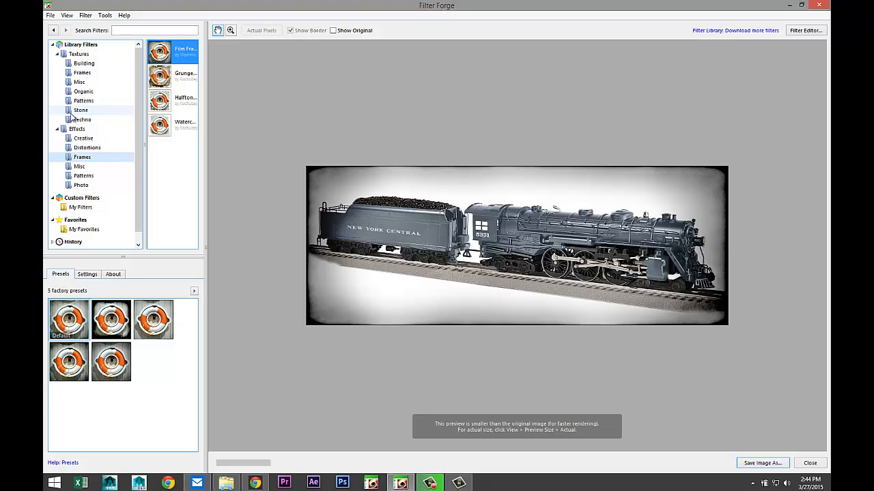
pyautogui.moveTo(44, 134)
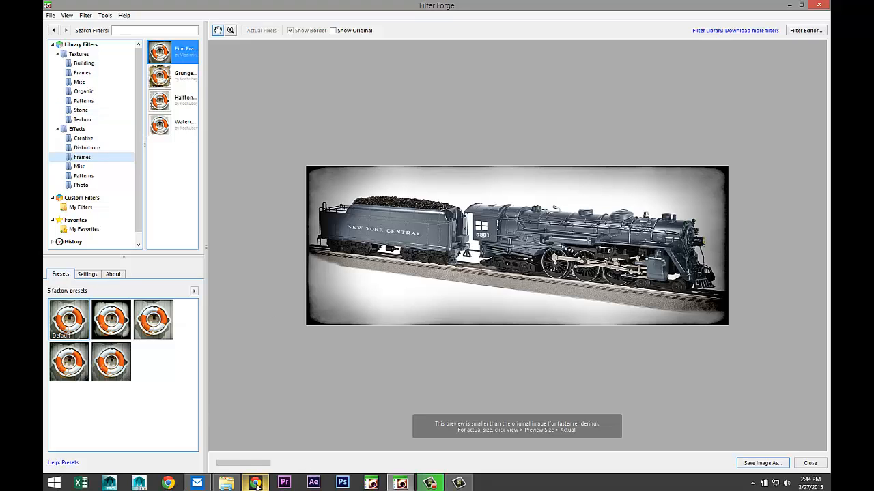
pyautogui.moveTo(254, 483)
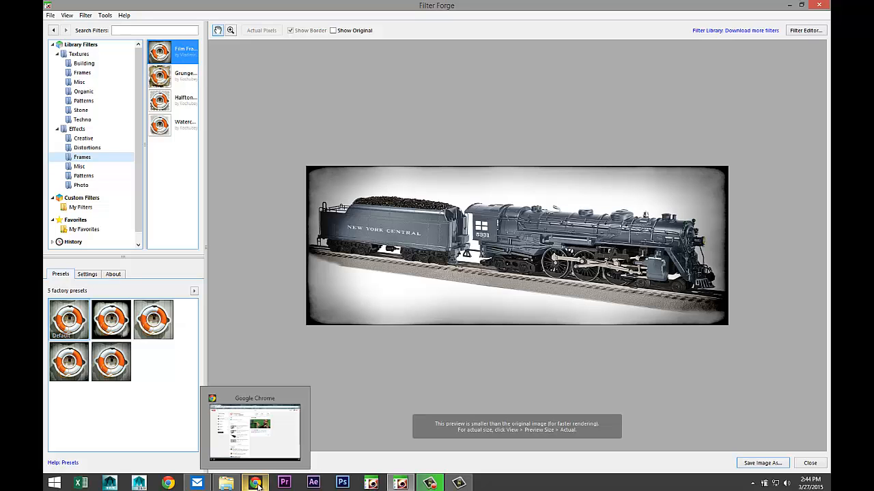
# Switch to Chrome, search Google for filter forge and open the filterforge.com result.
pyautogui.click(256, 483)
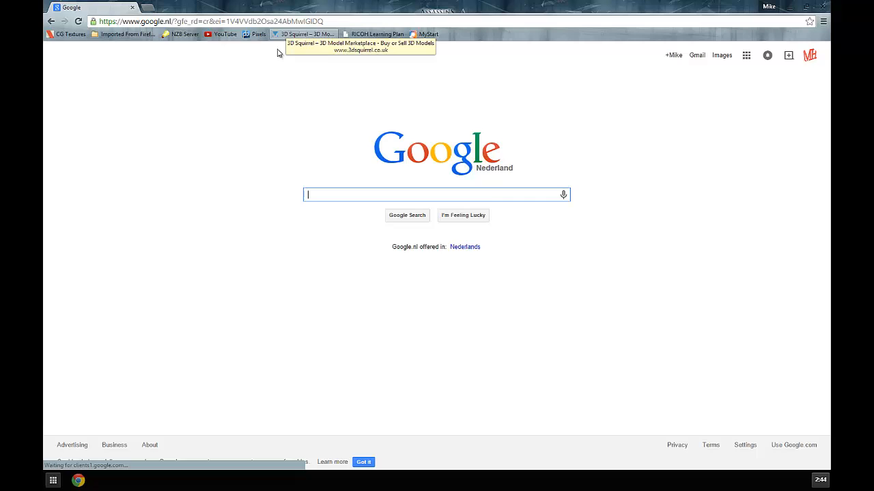
pyautogui.write('fill')
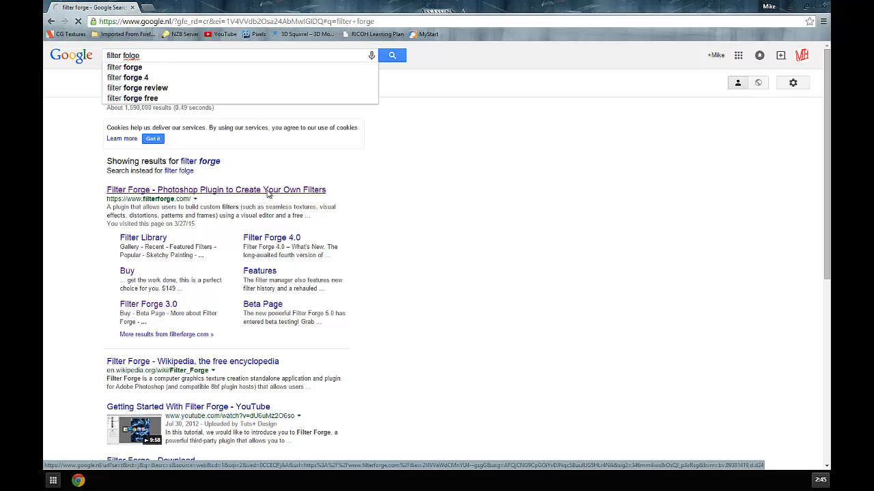
pyautogui.click(216, 190)
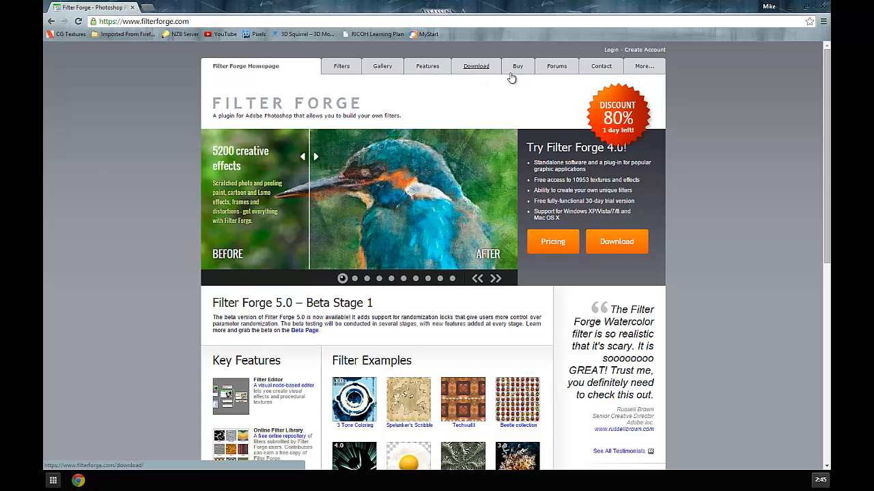
# Go to the Buy page, check the Basic Edition price, then land on the $79 Professional Edition.
pyautogui.click(517, 66)
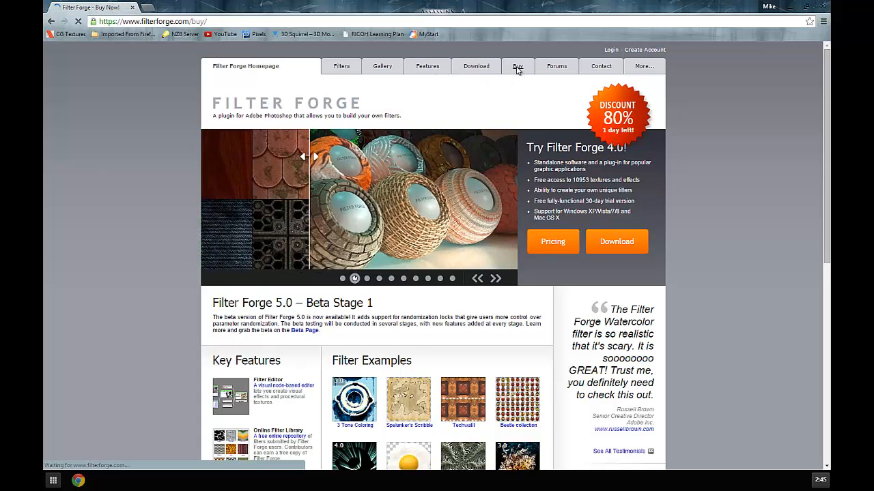
pyautogui.click(517, 65)
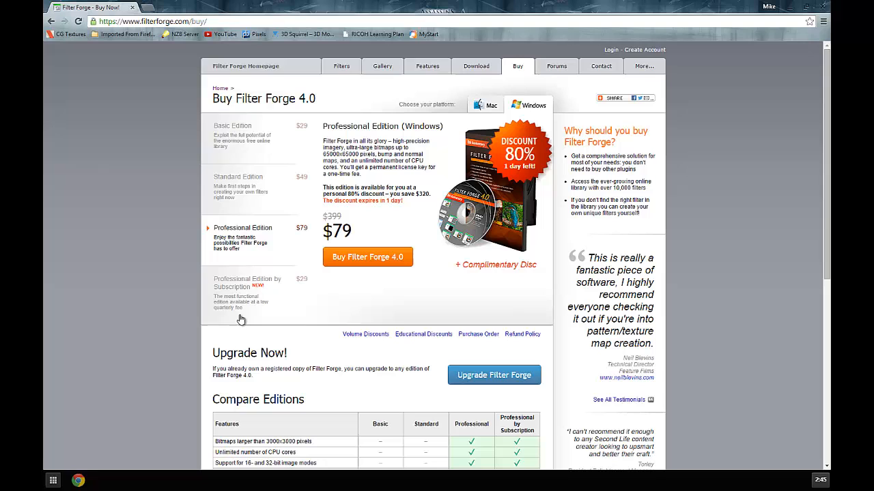
pyautogui.click(243, 126)
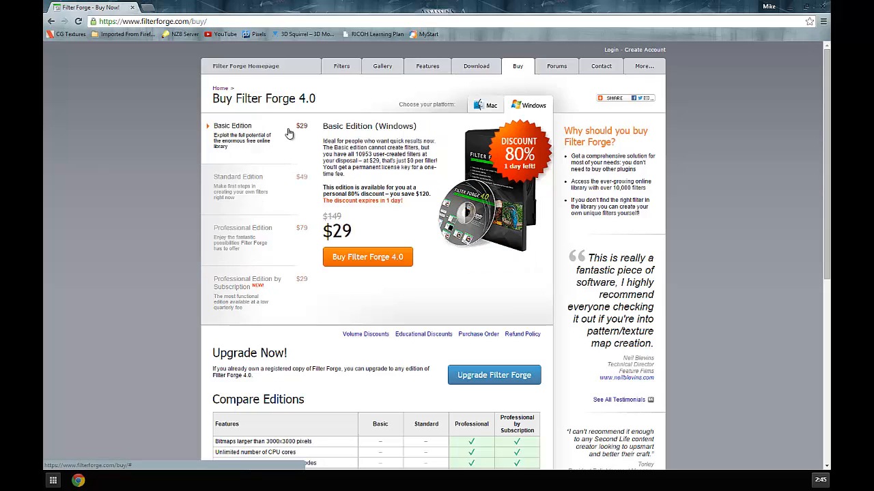
pyautogui.click(243, 227)
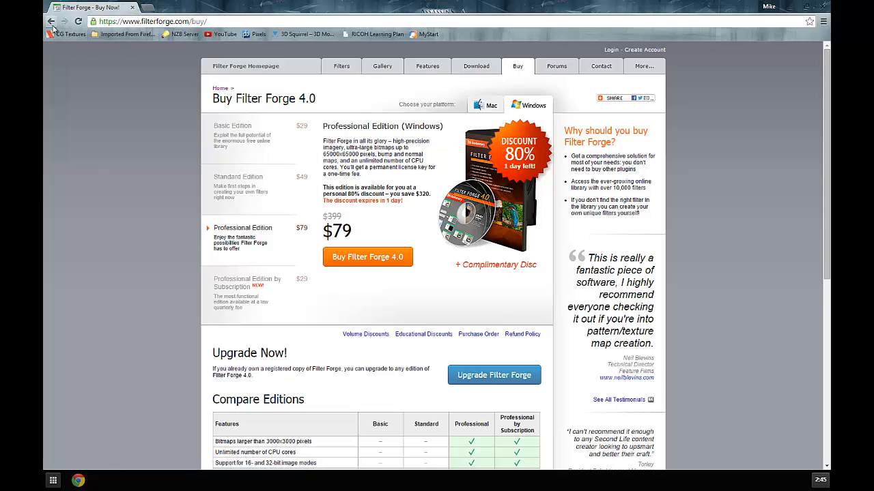
pyautogui.moveTo(49, 22)
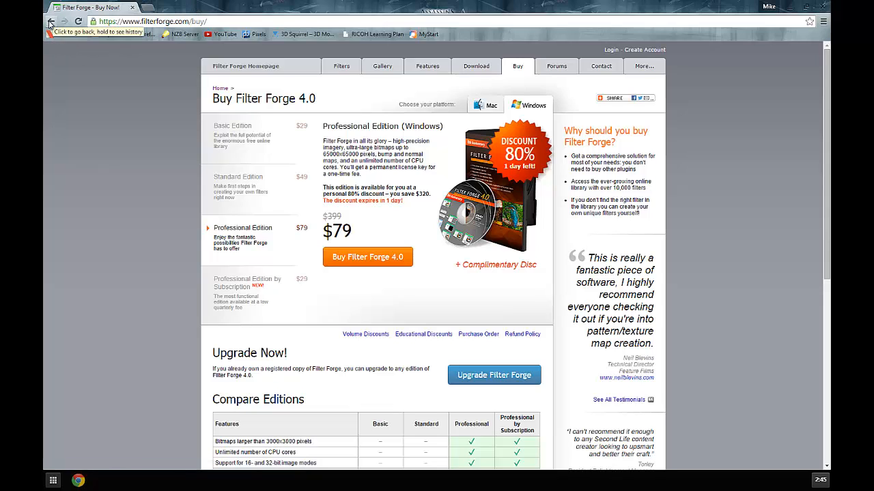